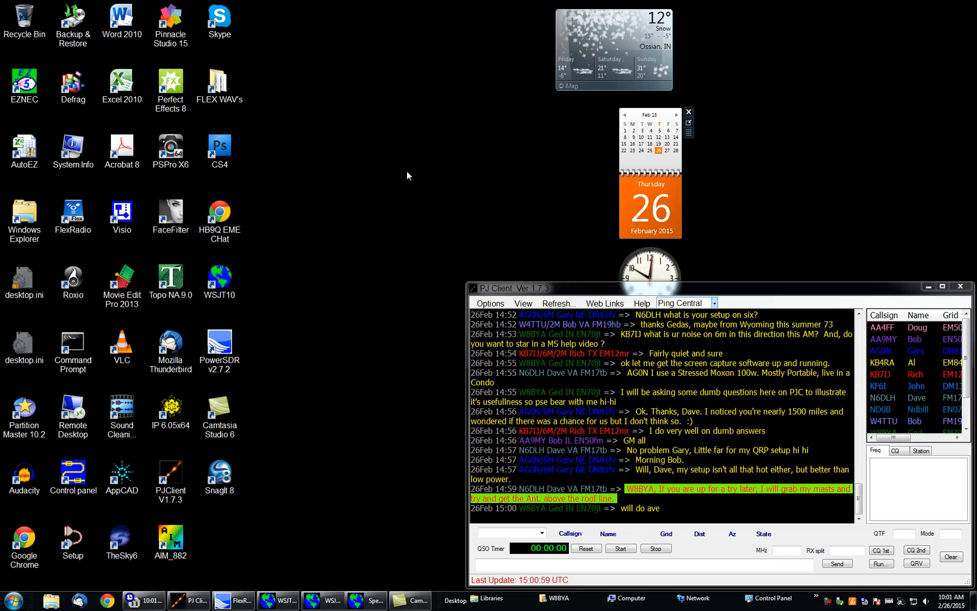
mouse_move(351, 197)
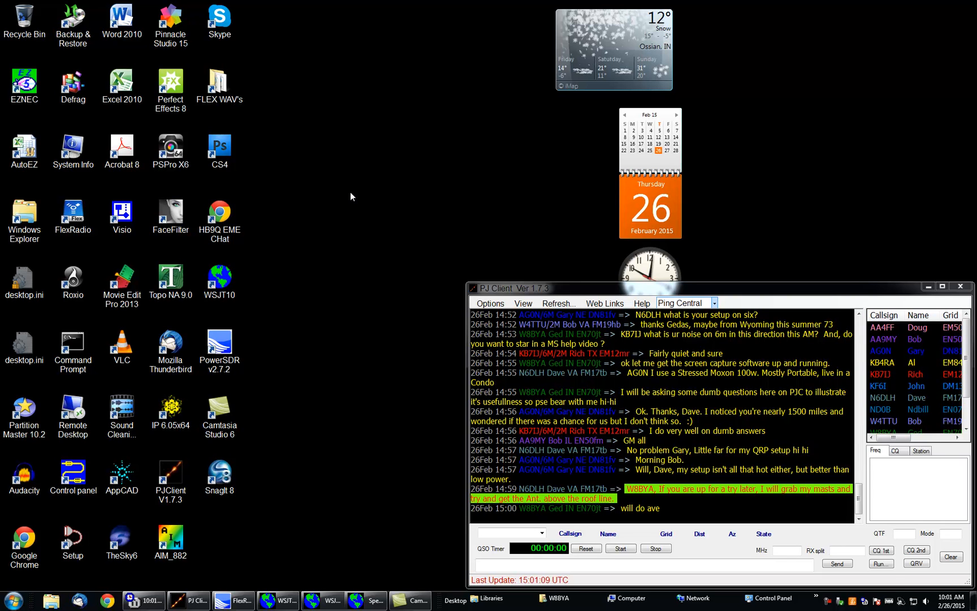
mouse_move(318, 226)
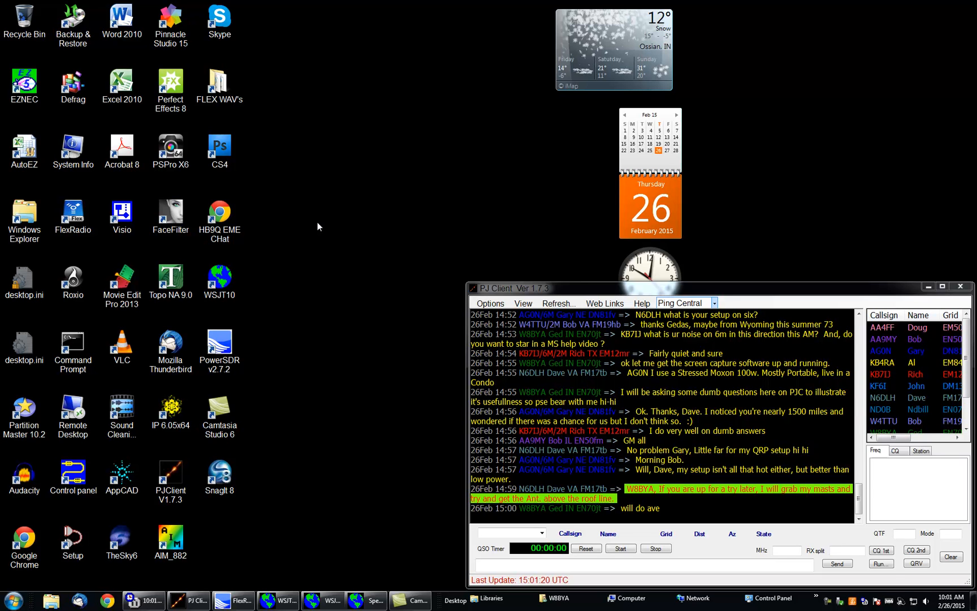
mouse_move(315, 237)
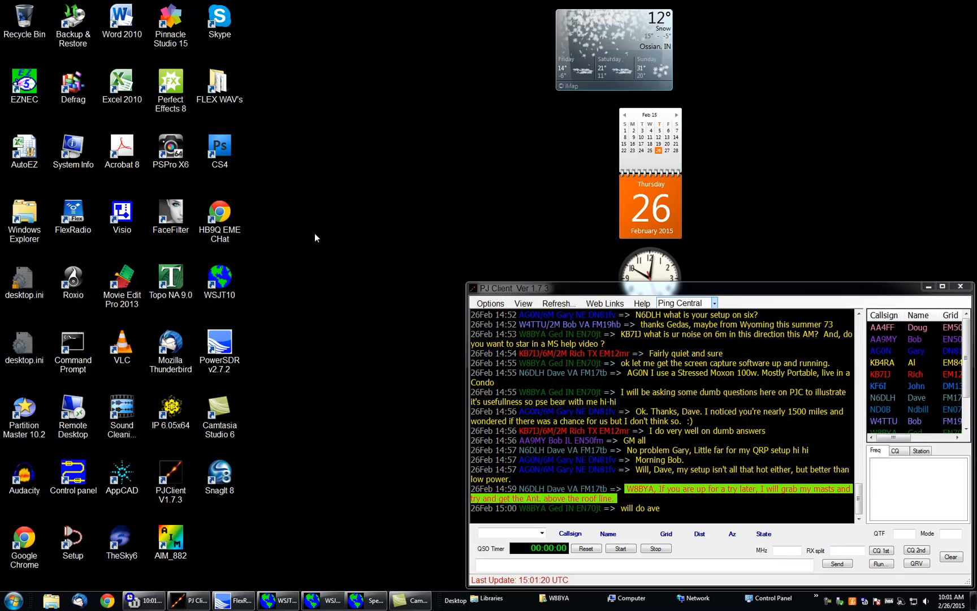
mouse_move(329, 267)
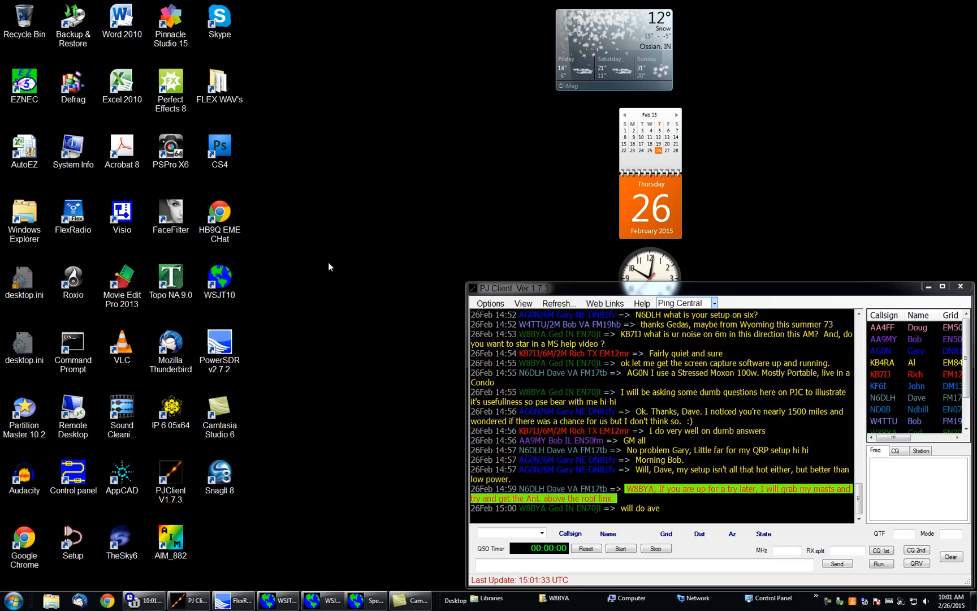
mouse_move(561, 288)
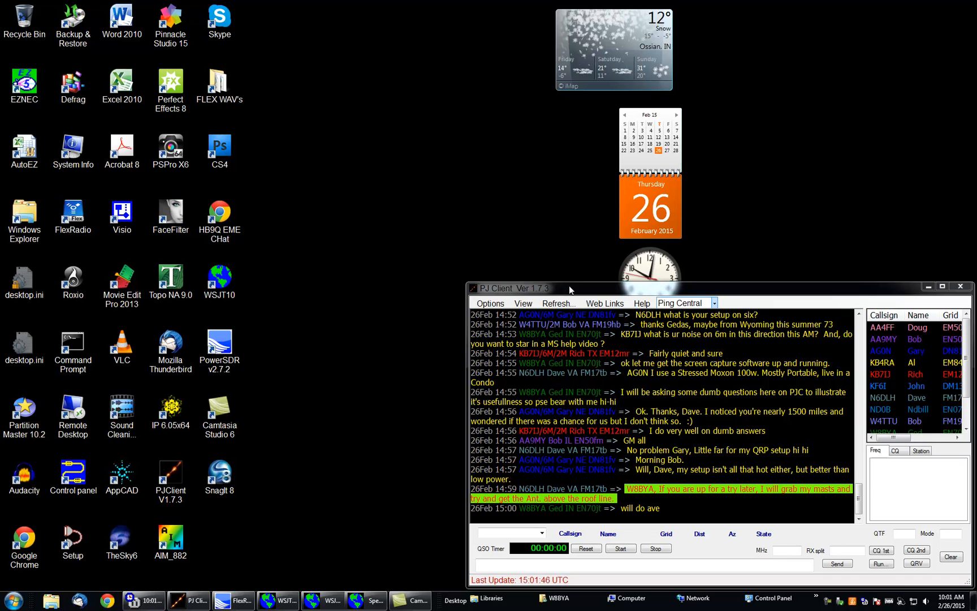
mouse_move(448, 282)
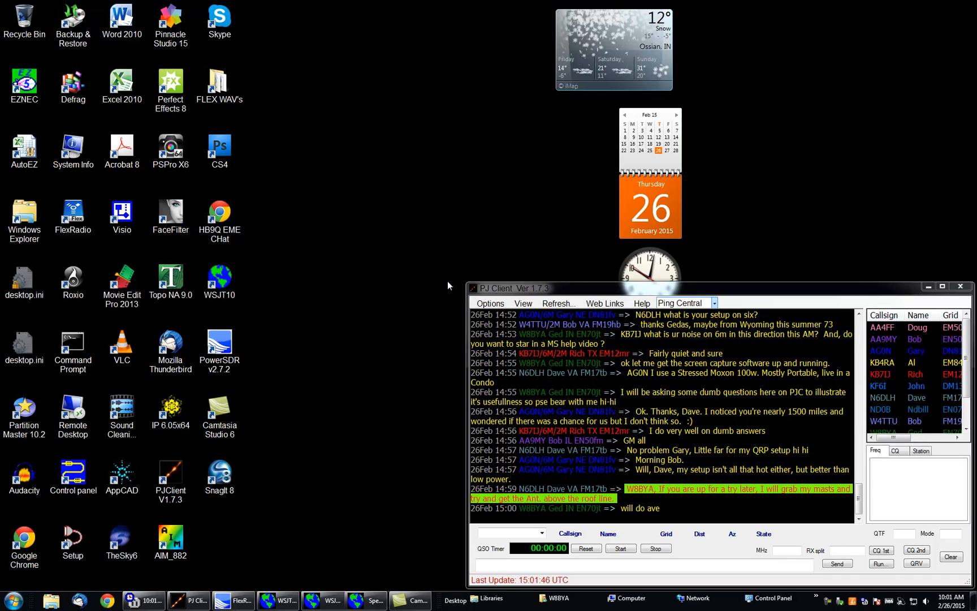
mouse_move(440, 413)
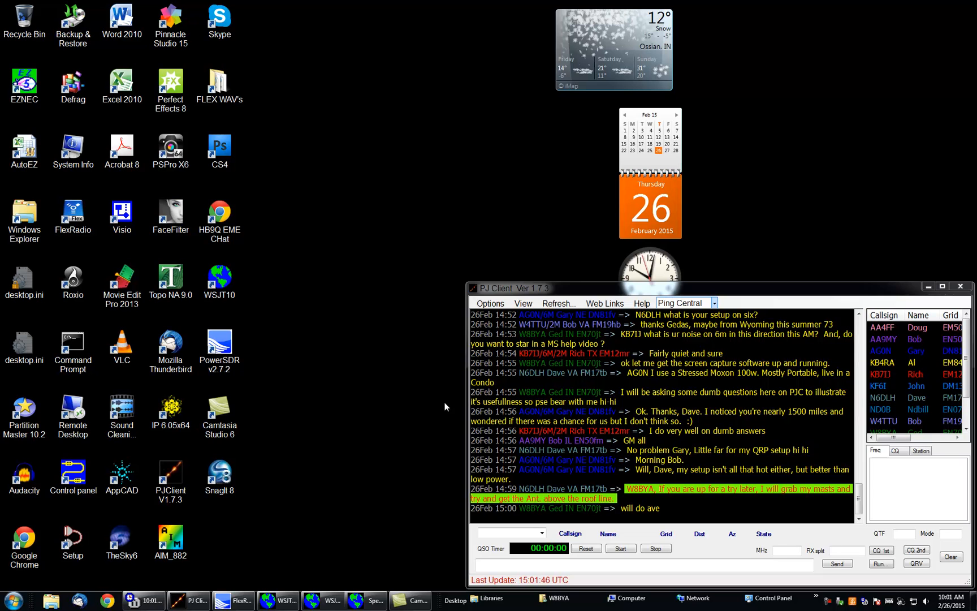
mouse_move(449, 404)
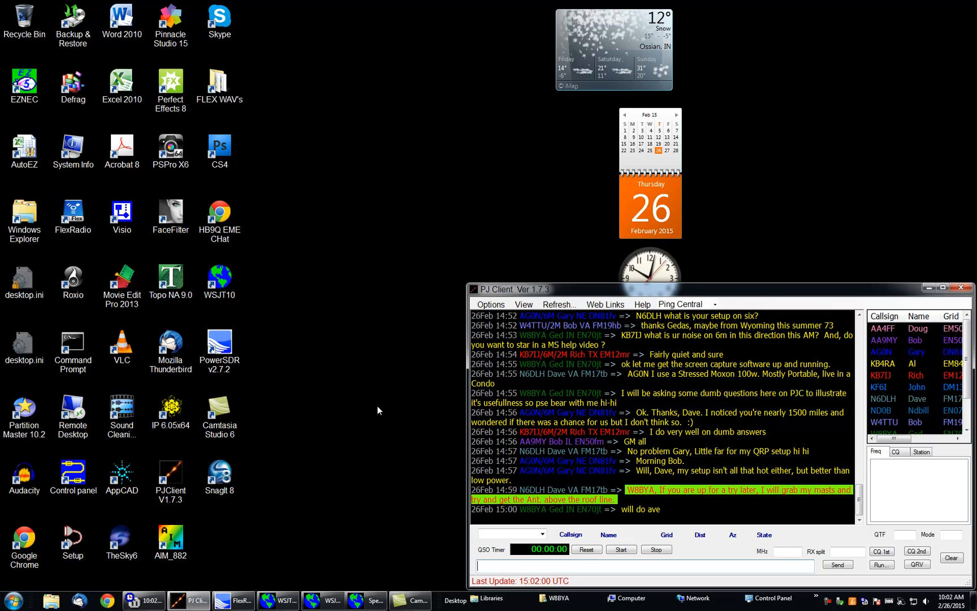
mouse_move(374, 423)
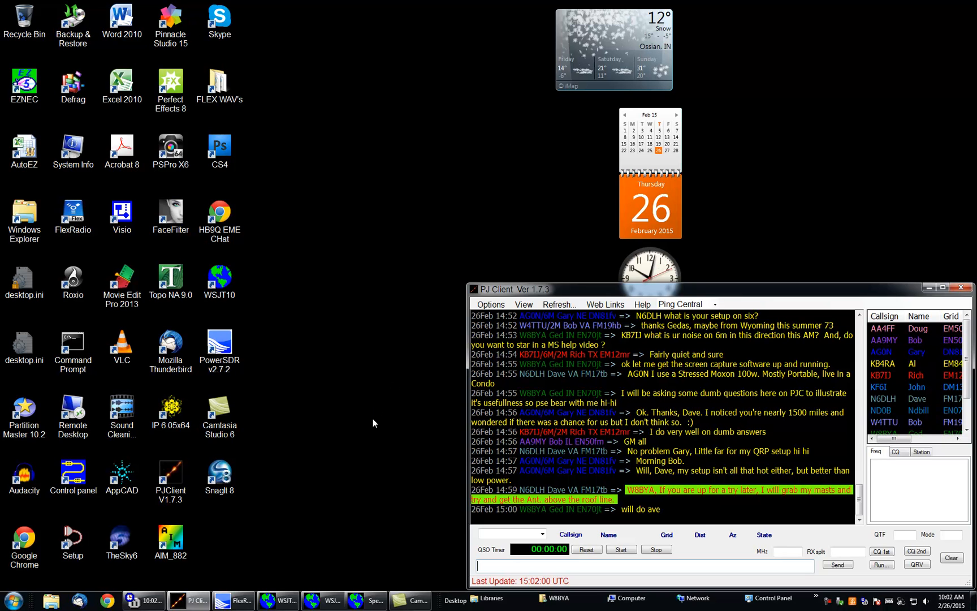
mouse_move(591, 421)
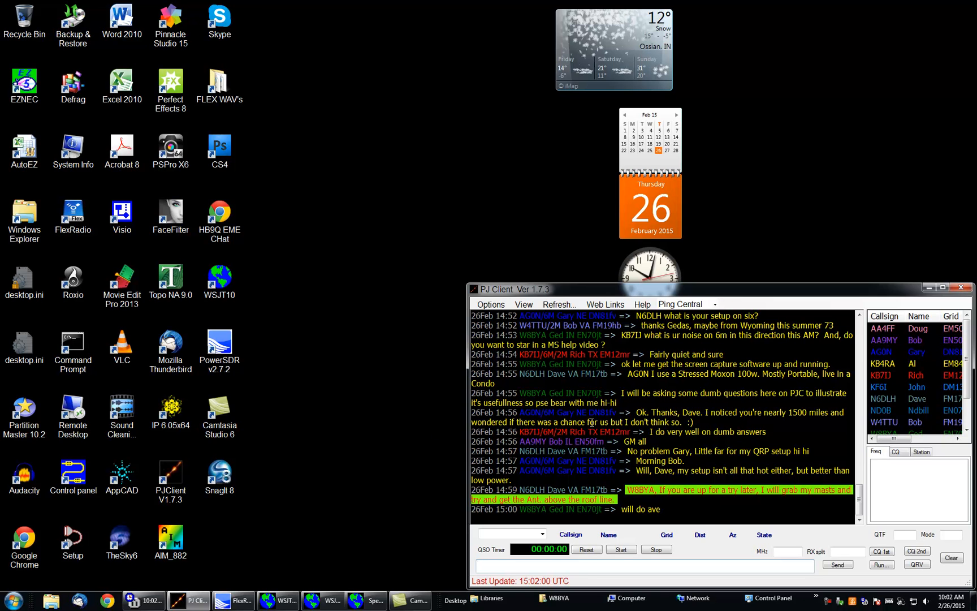
mouse_move(611, 535)
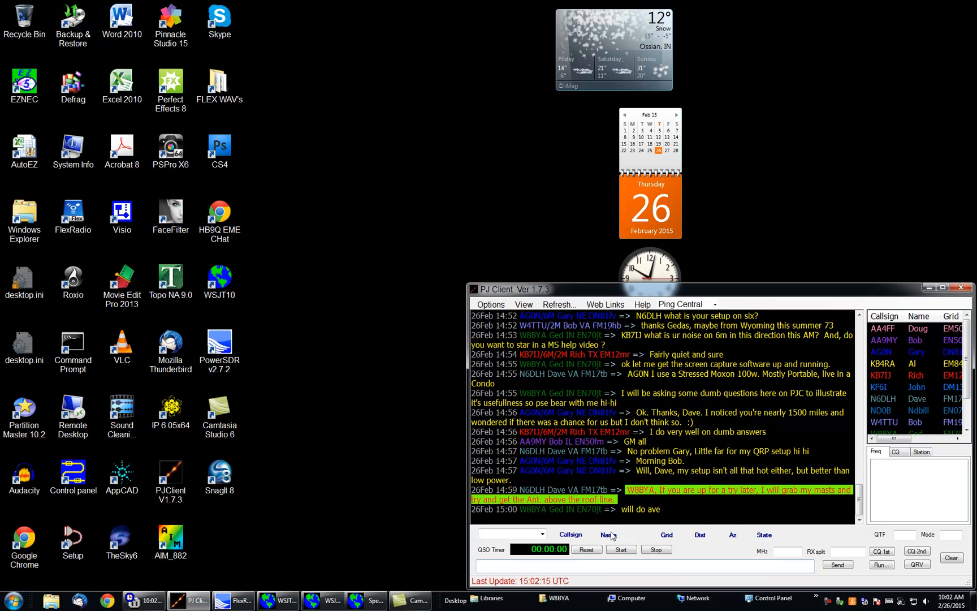
mouse_move(317, 487)
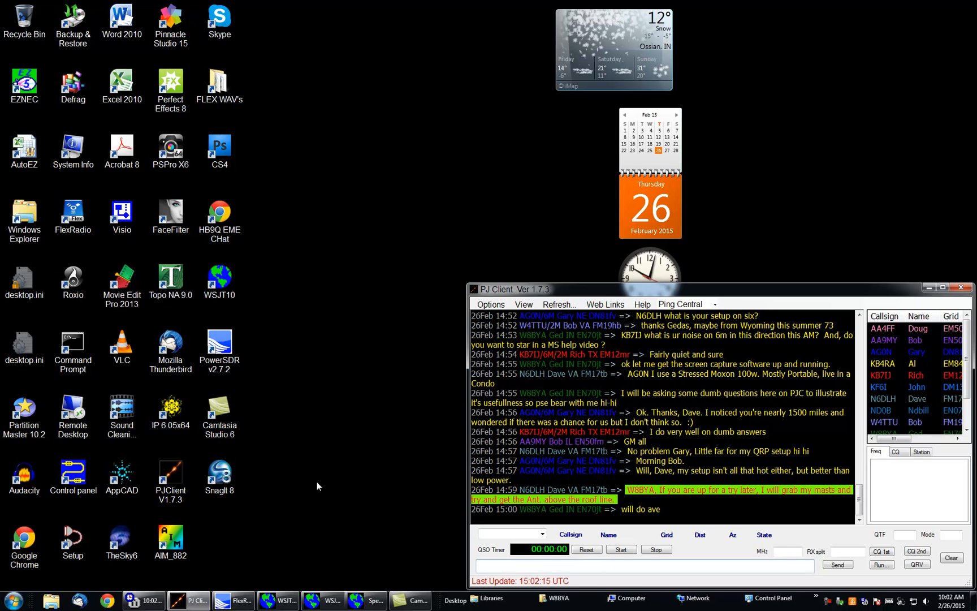
type("KB7IJ R")
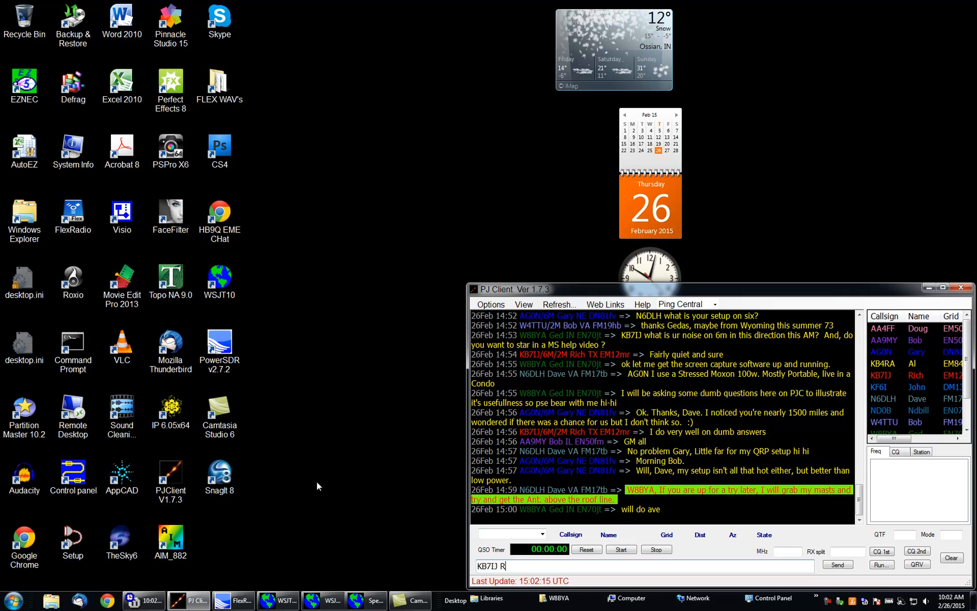
type("ich")
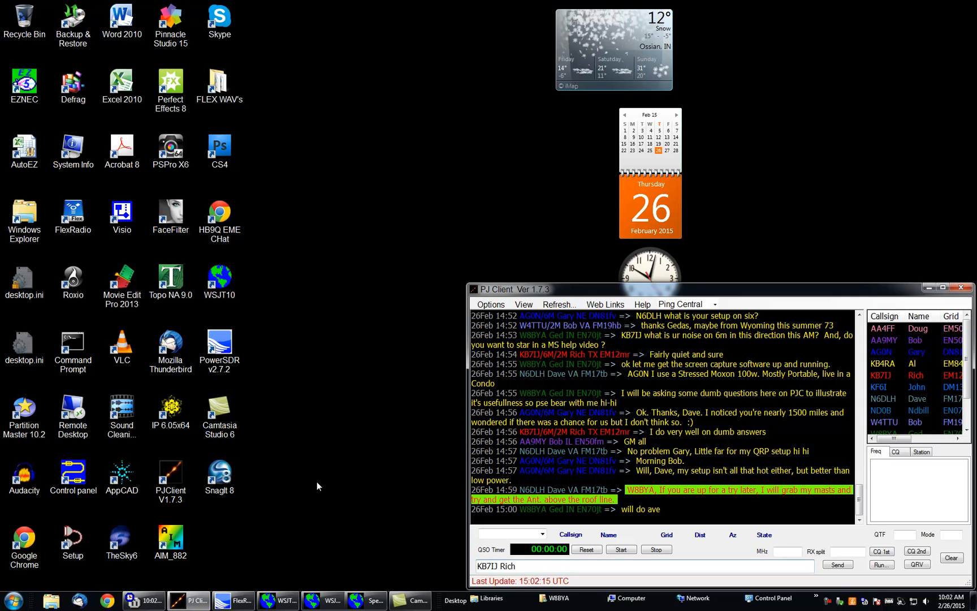
type("do you want to")
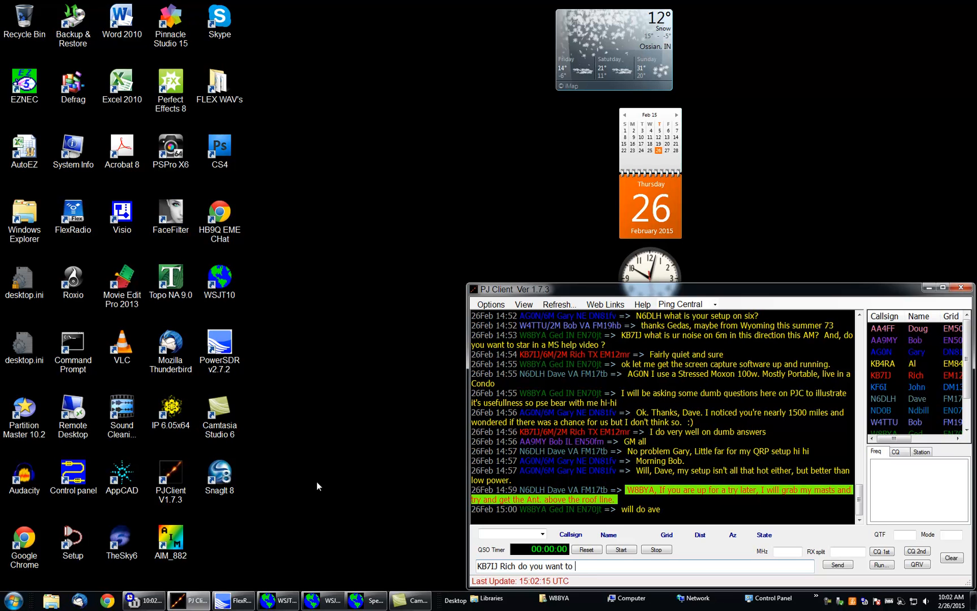
type("try a 6")
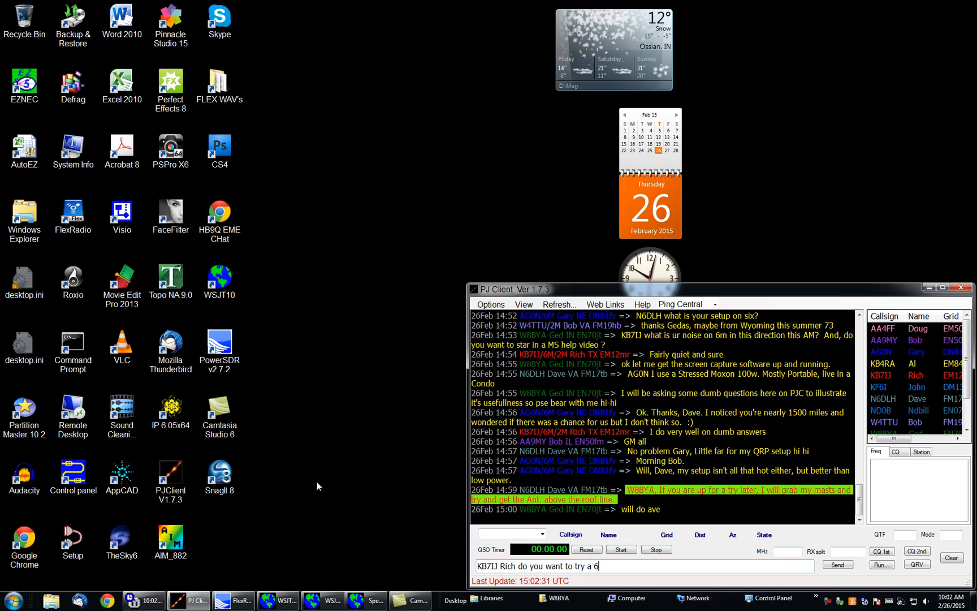
type("MS QS")
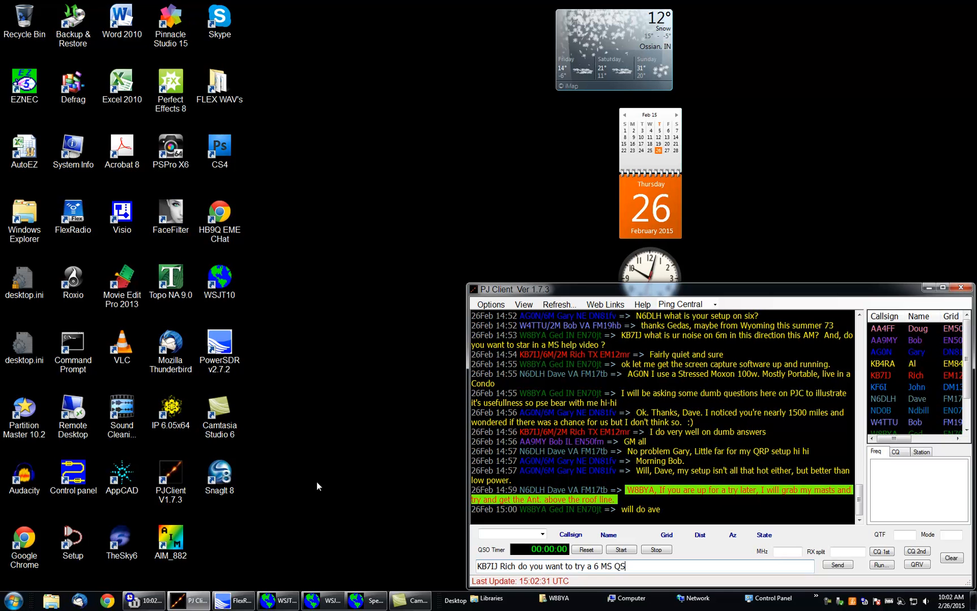
left_click(837, 564)
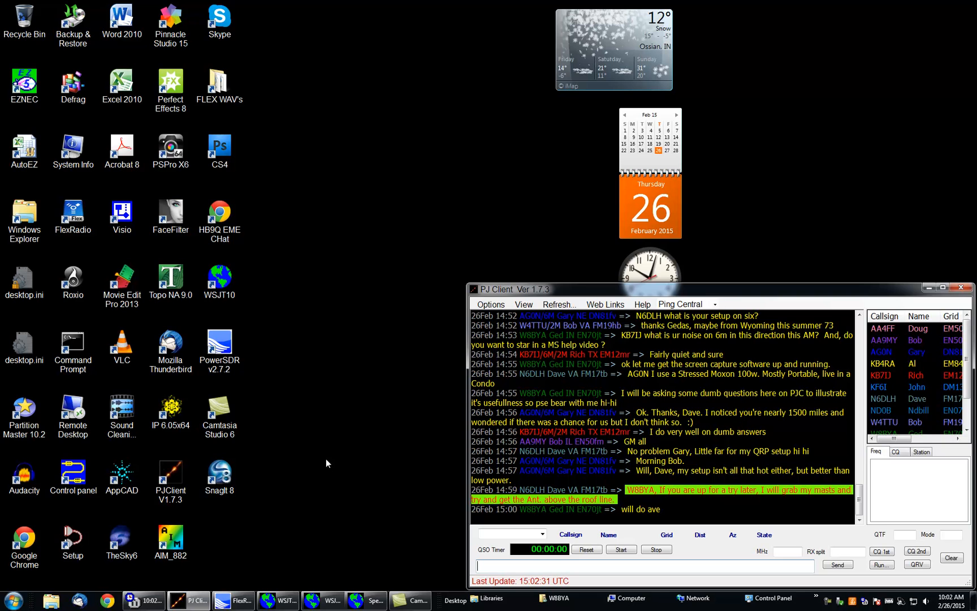
mouse_move(332, 465)
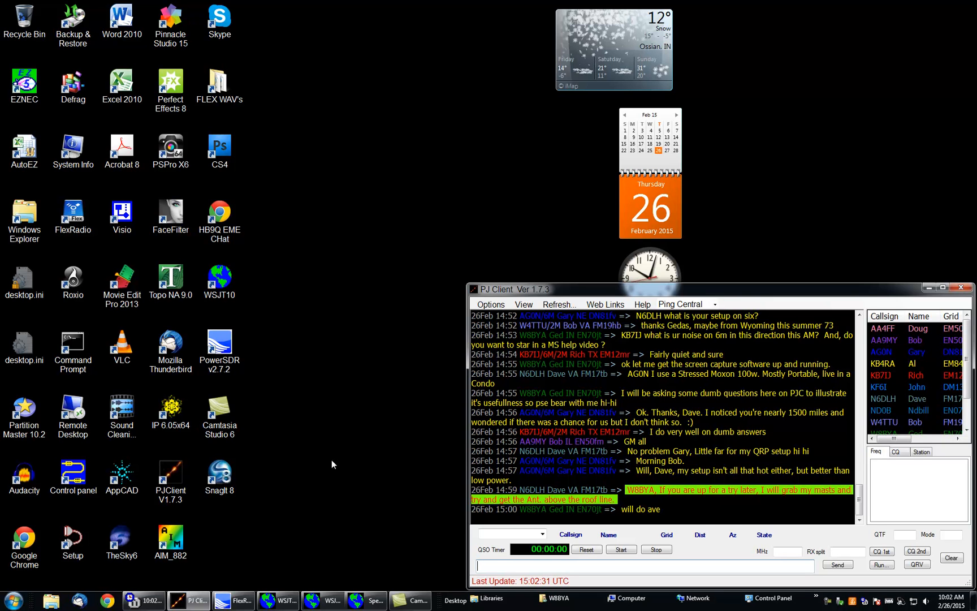
mouse_move(370, 496)
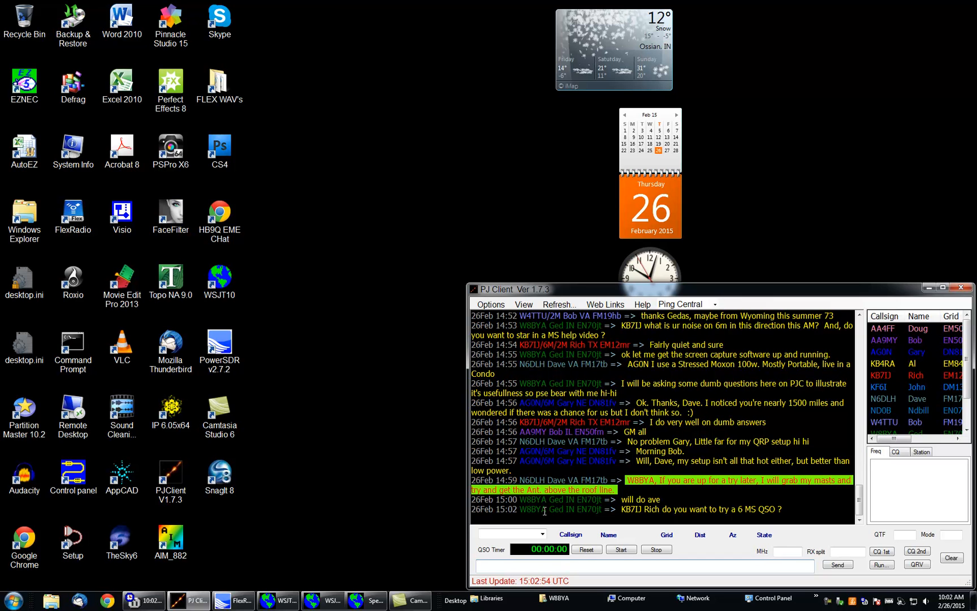
mouse_move(439, 514)
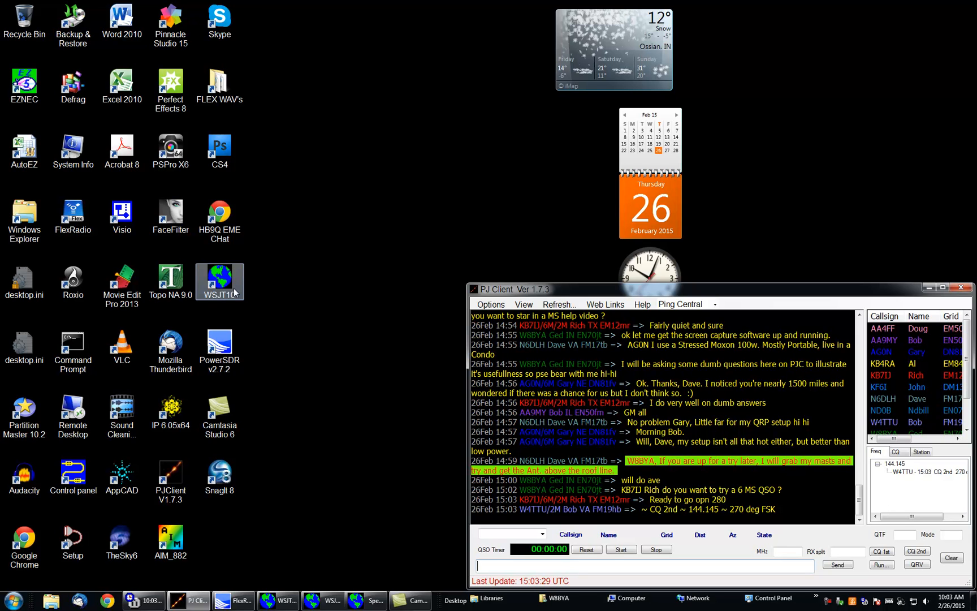
mouse_move(249, 292)
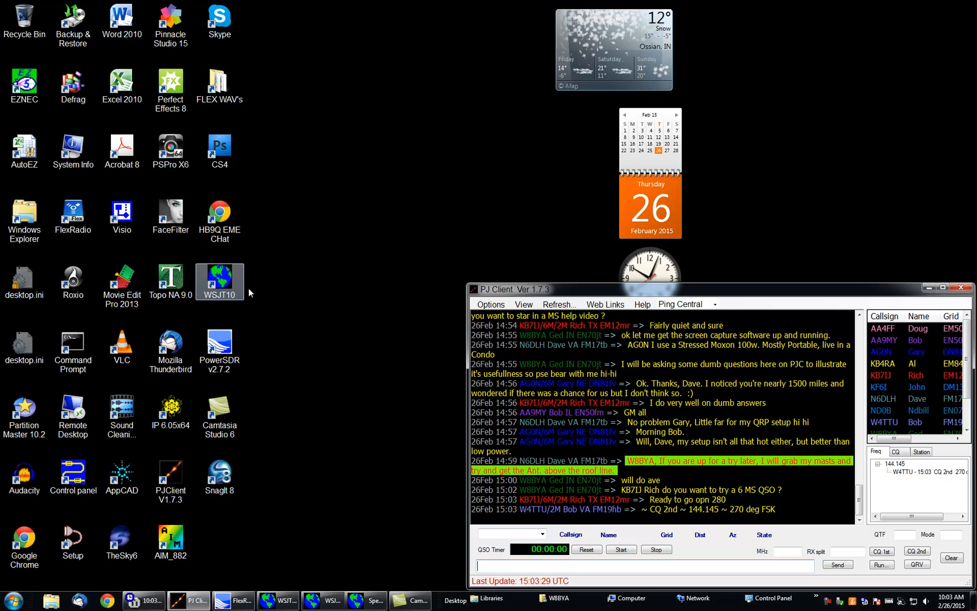
mouse_move(256, 298)
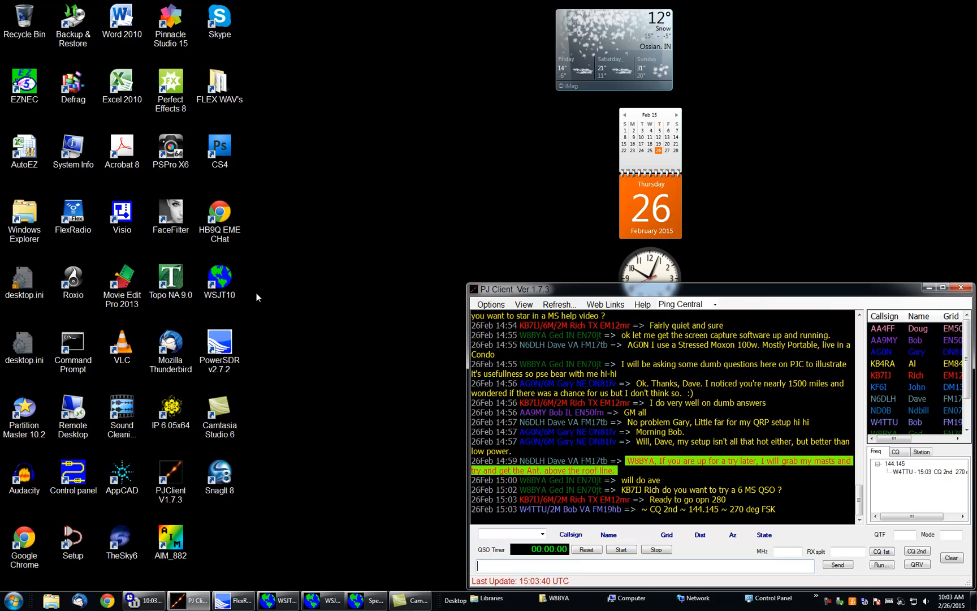
mouse_move(260, 305)
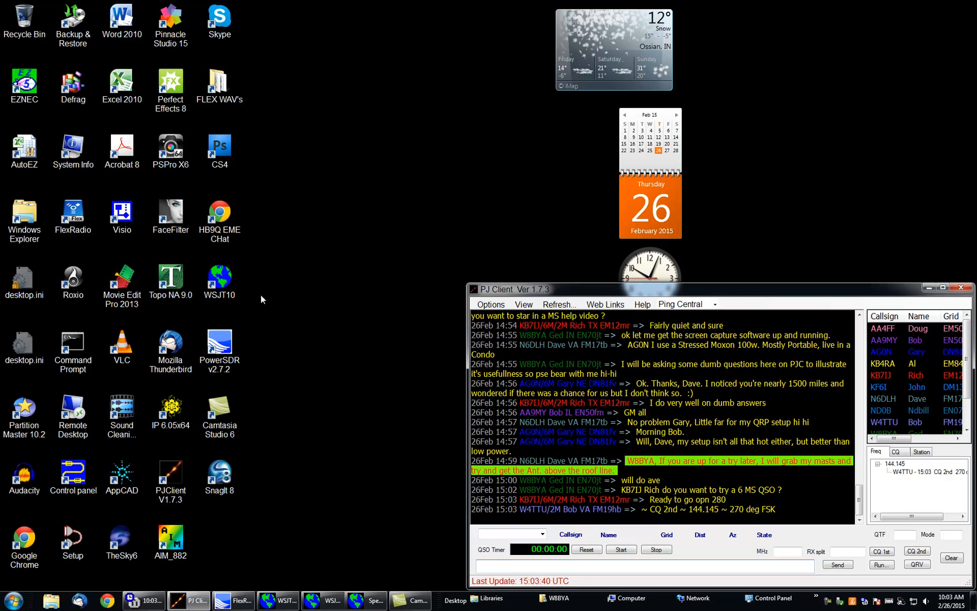
mouse_move(256, 384)
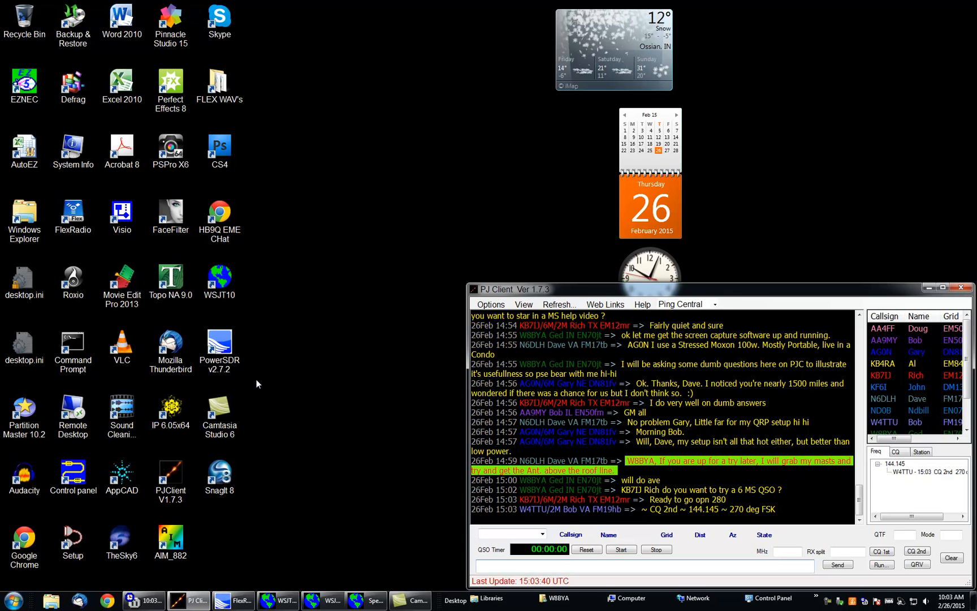
mouse_move(198, 311)
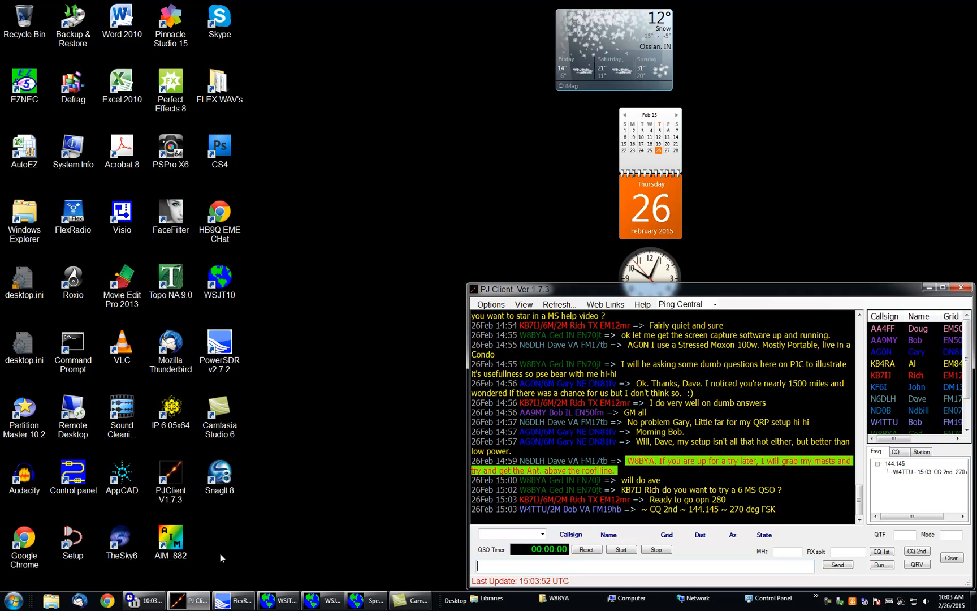
mouse_move(238, 600)
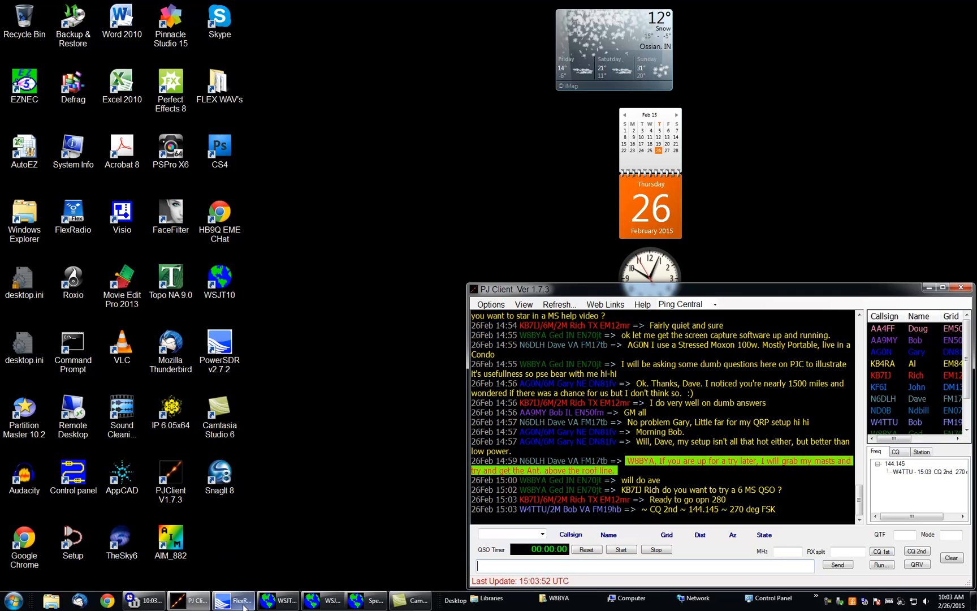
Raise the PowerSDR window, tuned to 50.280 MHz on 6 m, above the chat.
left_click(234, 599)
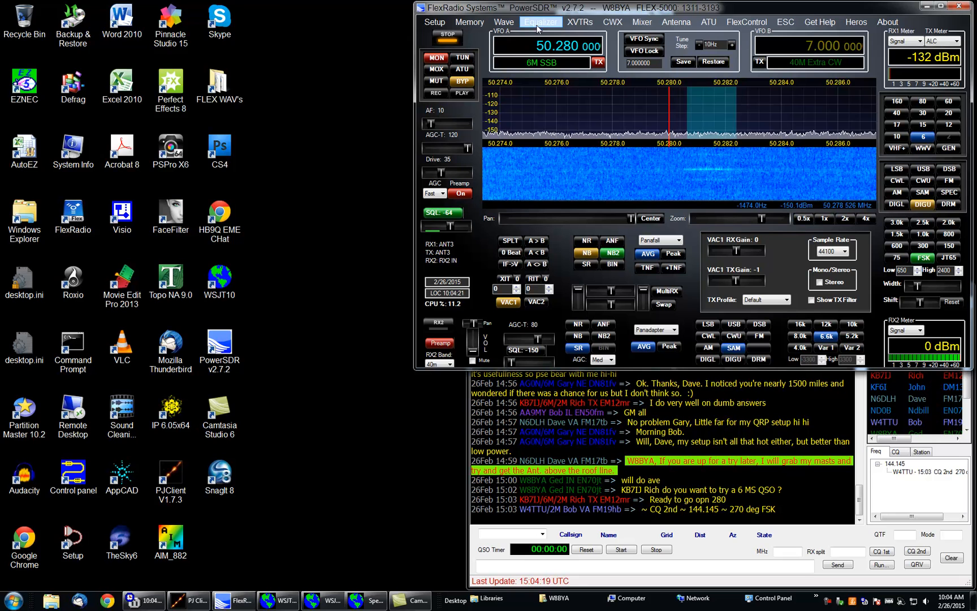
left_click(540, 21)
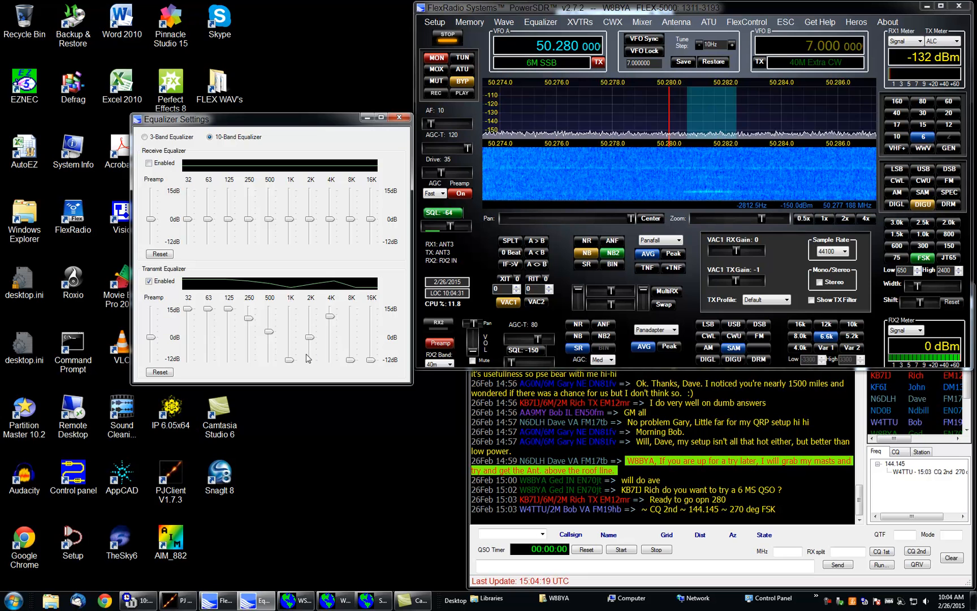
mouse_move(244, 351)
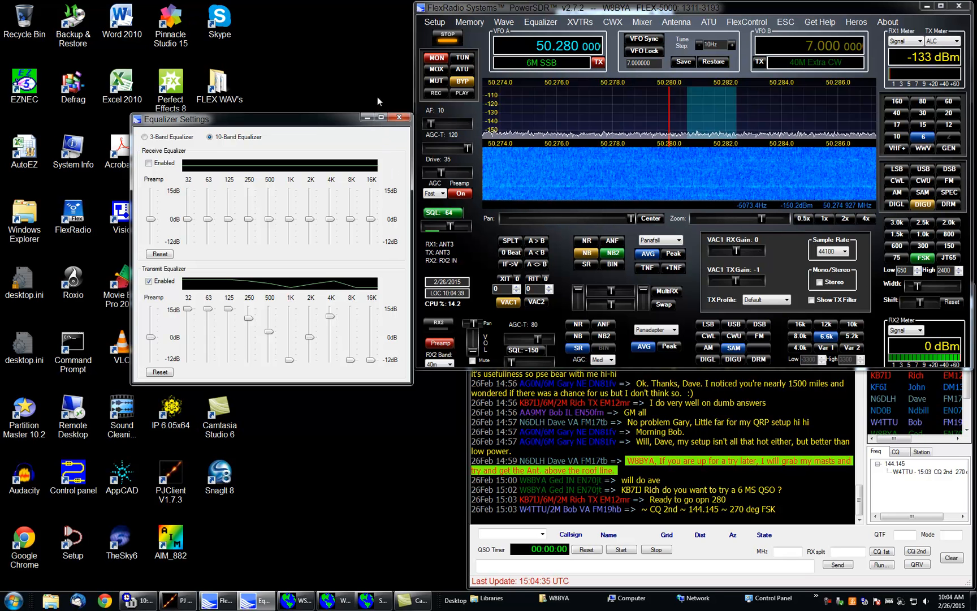
left_click(398, 119)
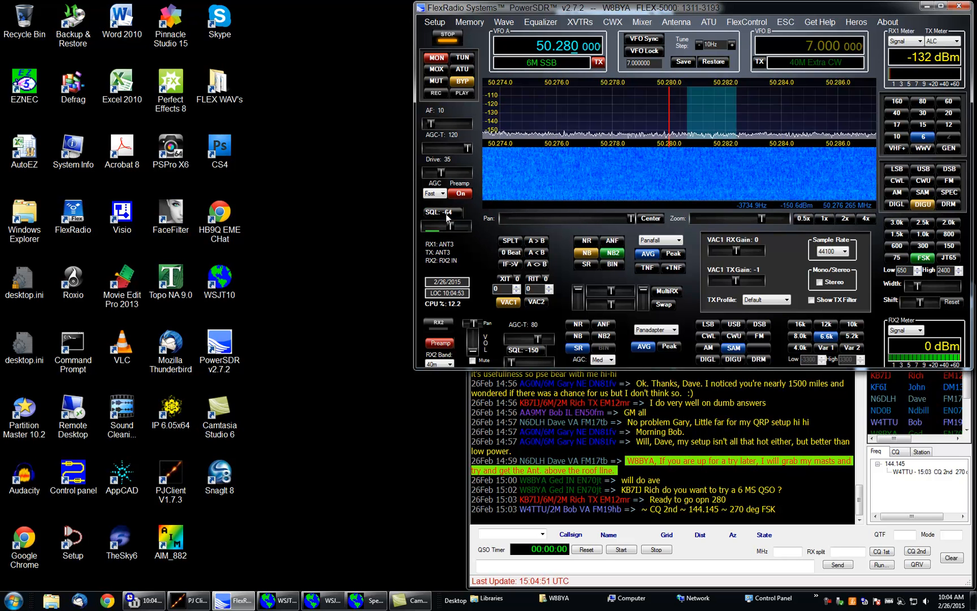
mouse_move(509, 253)
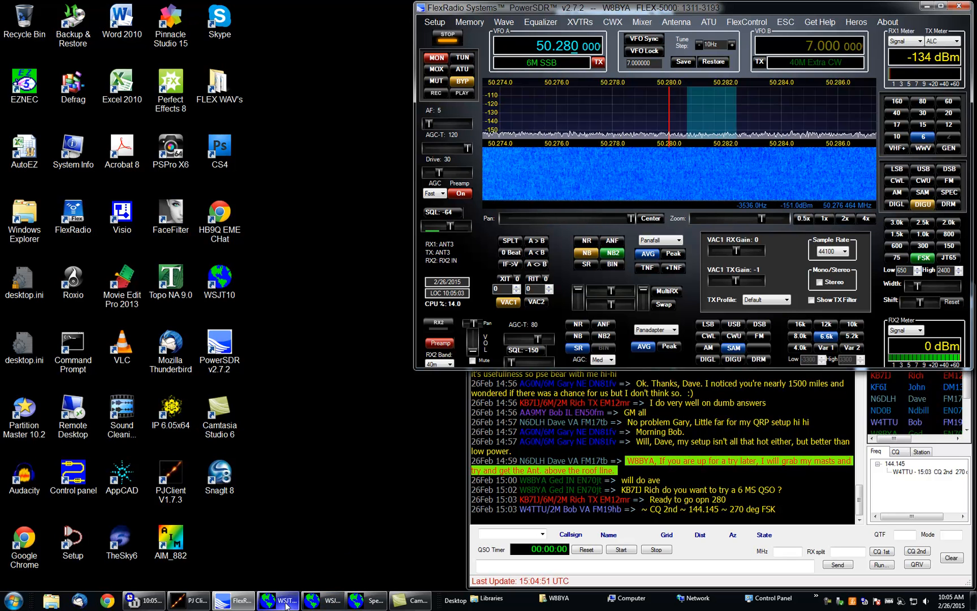
mouse_move(278, 600)
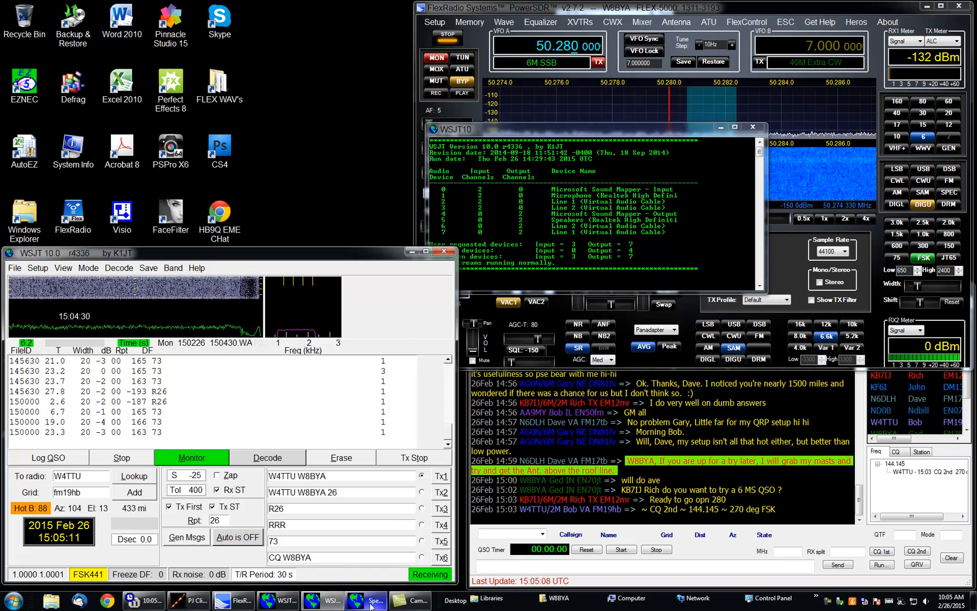
left_click(375, 601)
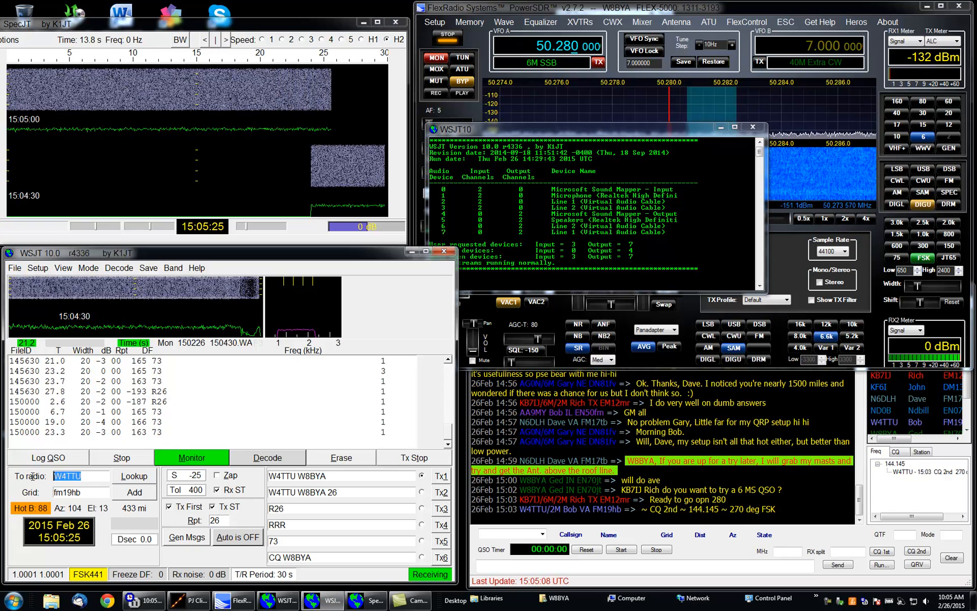
type("k")
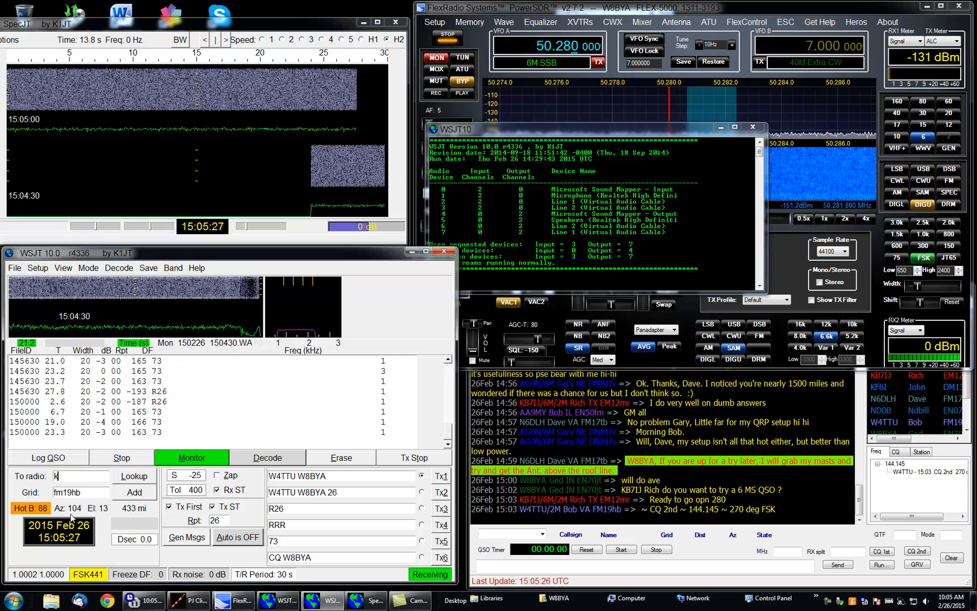
type("b7i")
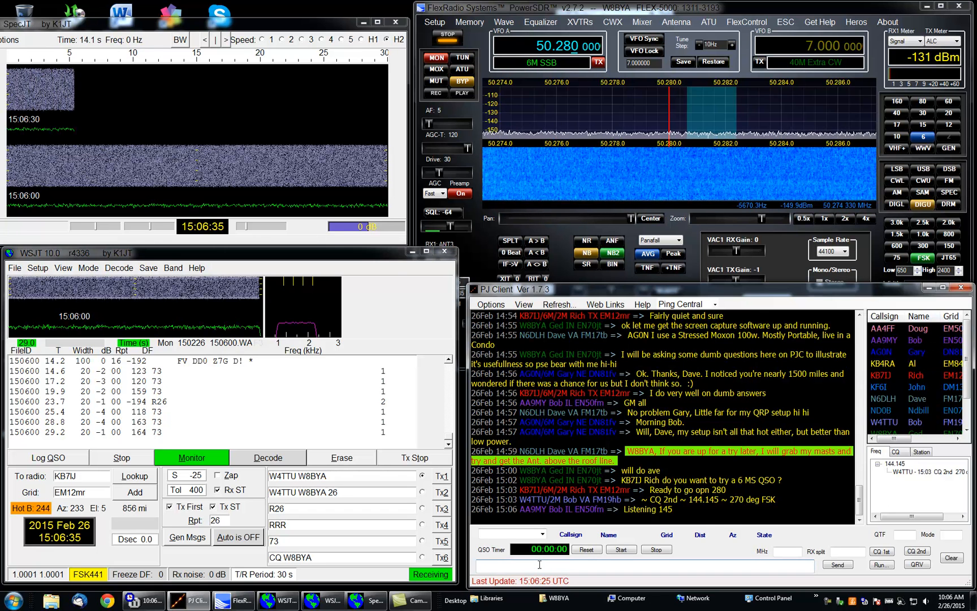
type("KB7IJ RRR B")
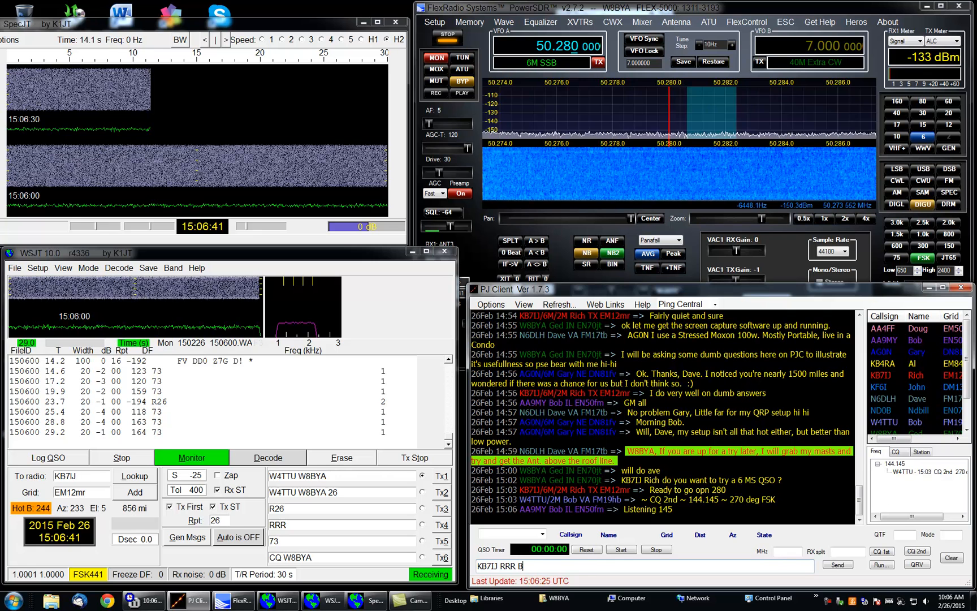
type("YA")
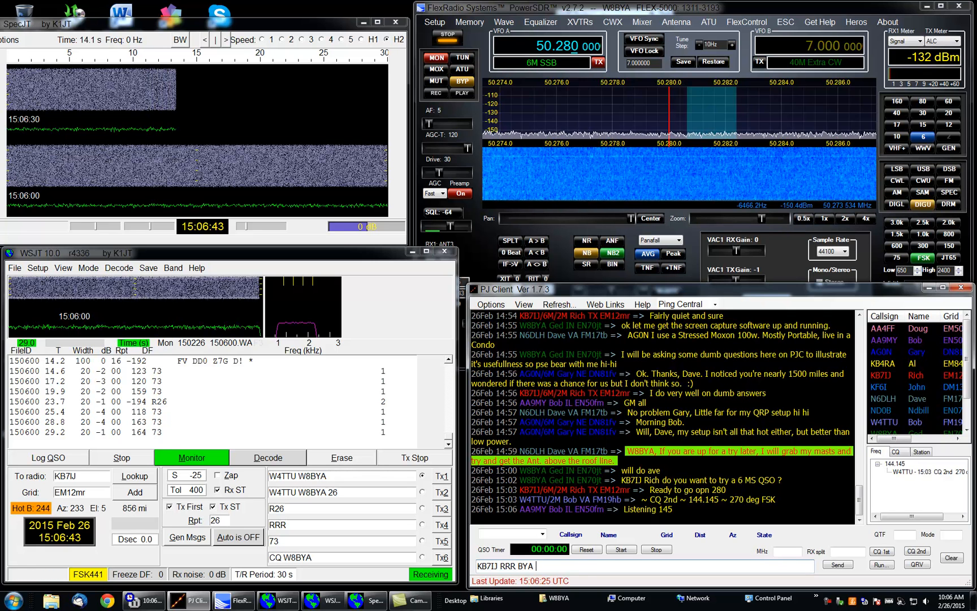
type("2nd")
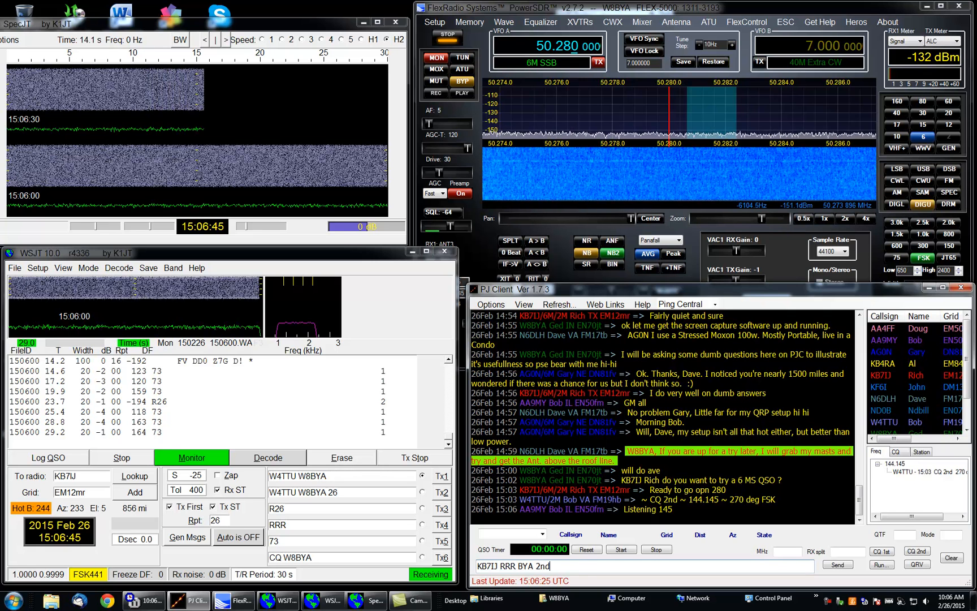
type(",")
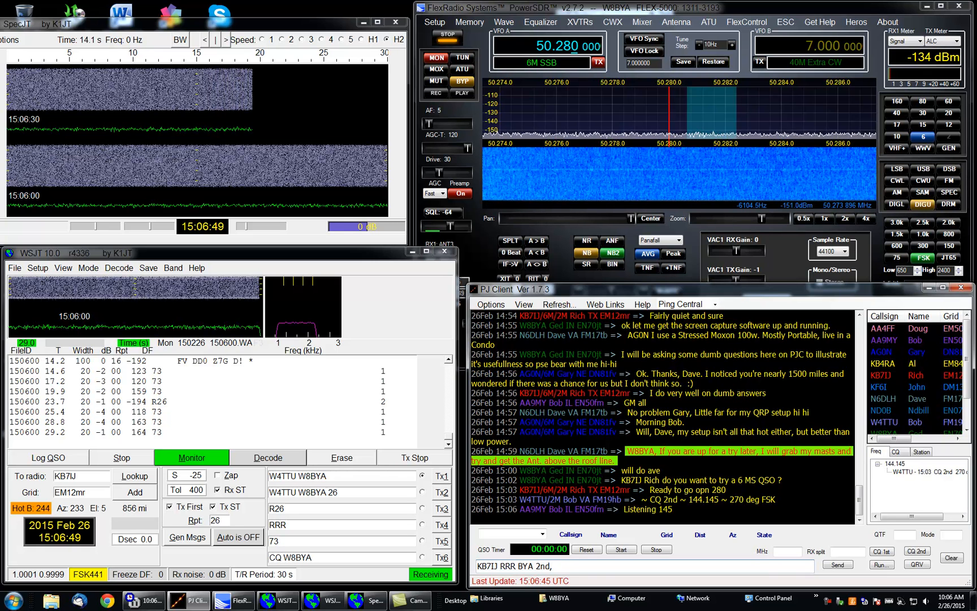
type("FSK441,")
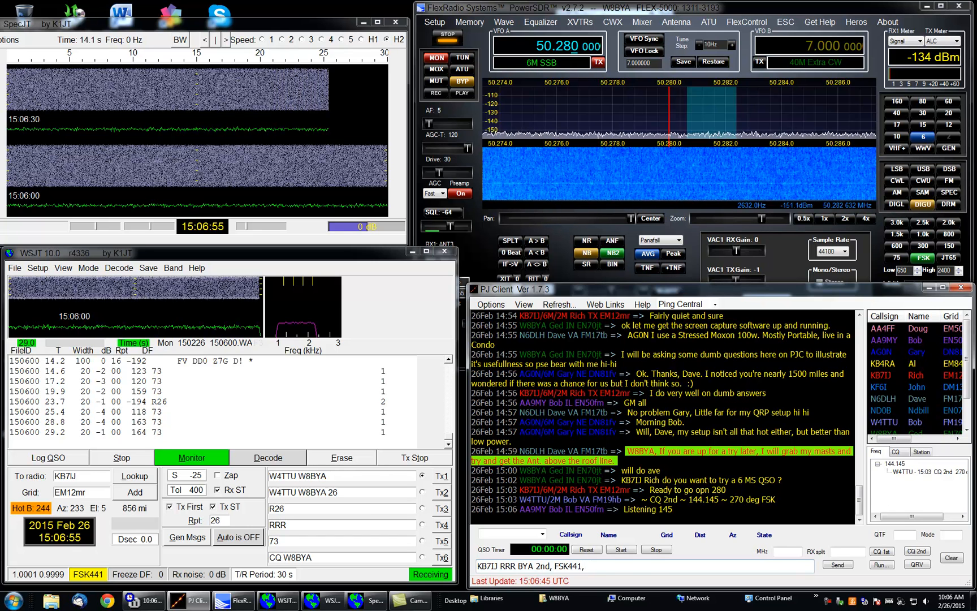
type("ST on")
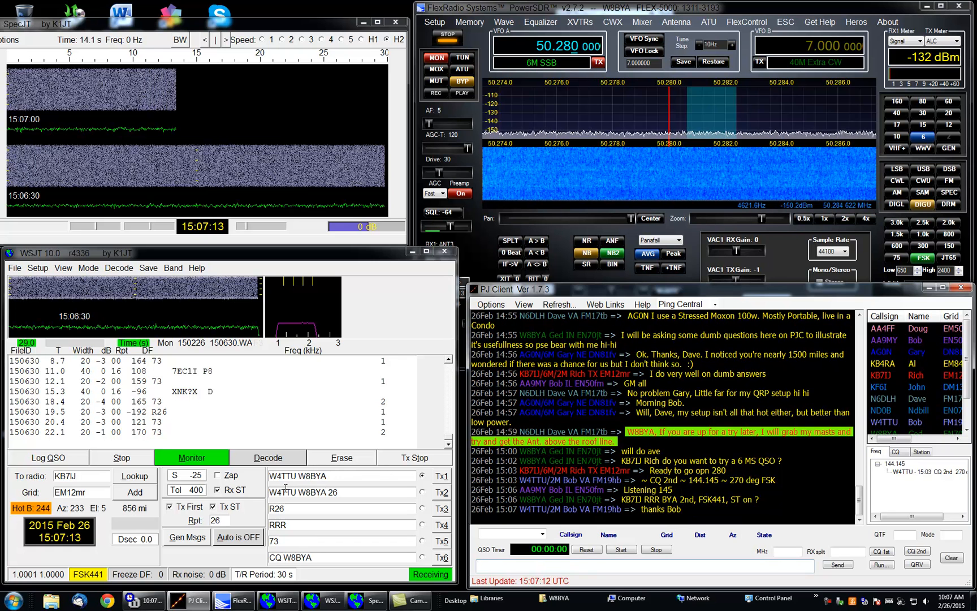
Uncheck Tx First so the station transmits in the second period.
left_click(89, 267)
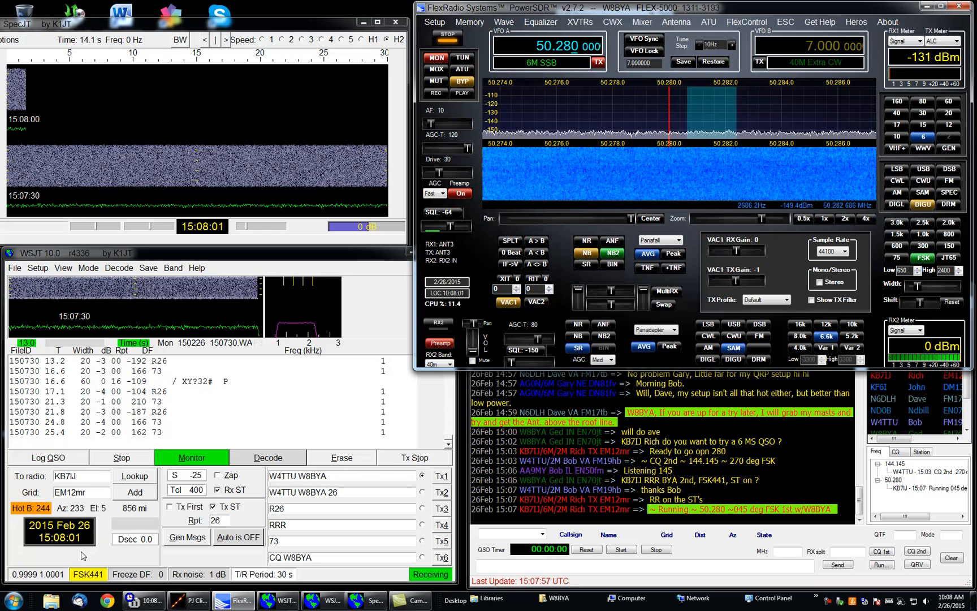
Turn Auto ON so automatic sequencing starts sending Tx1.
left_click(237, 536)
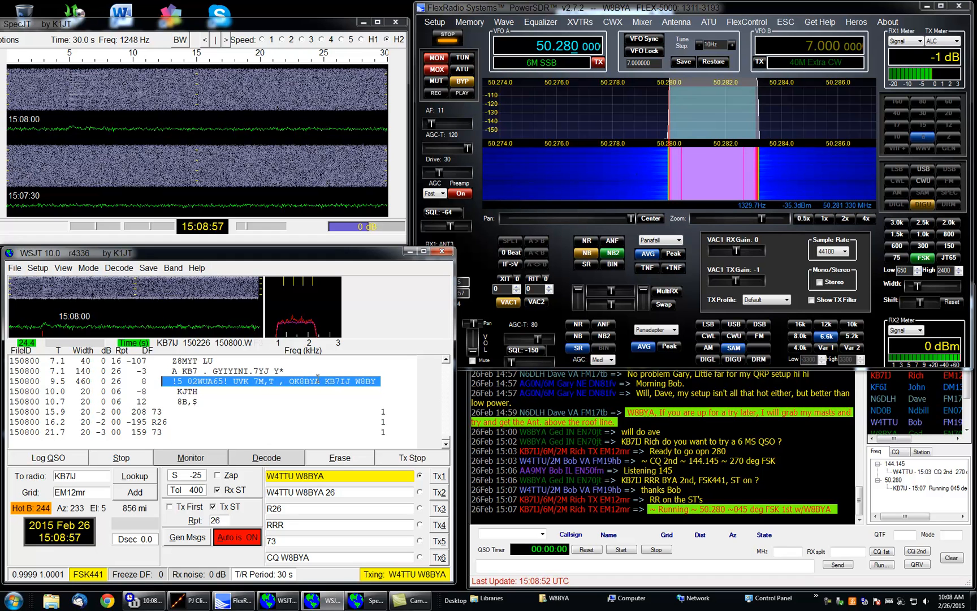
left_click(190, 457)
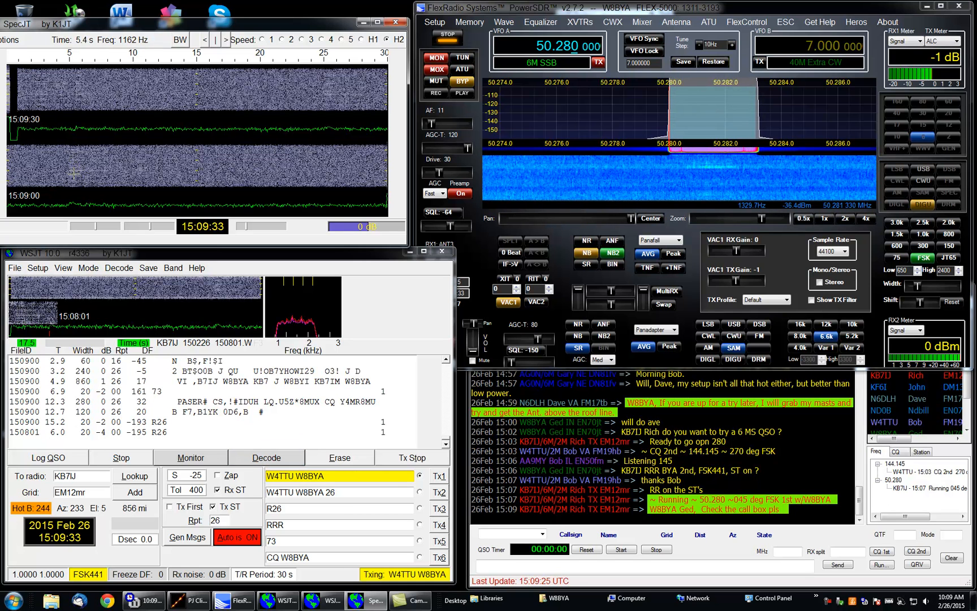
left_click(265, 457)
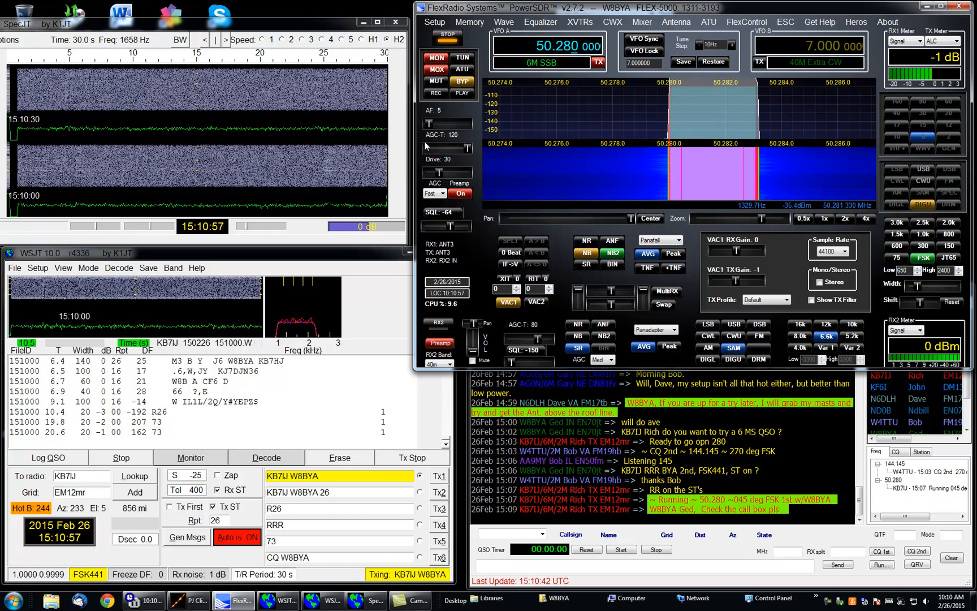
left_click(191, 457)
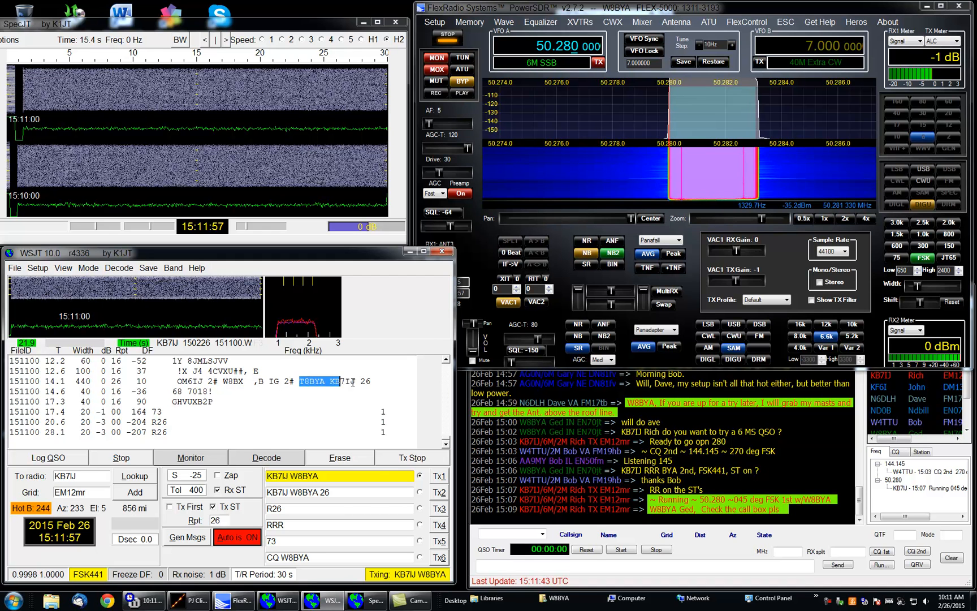
left_click(190, 457)
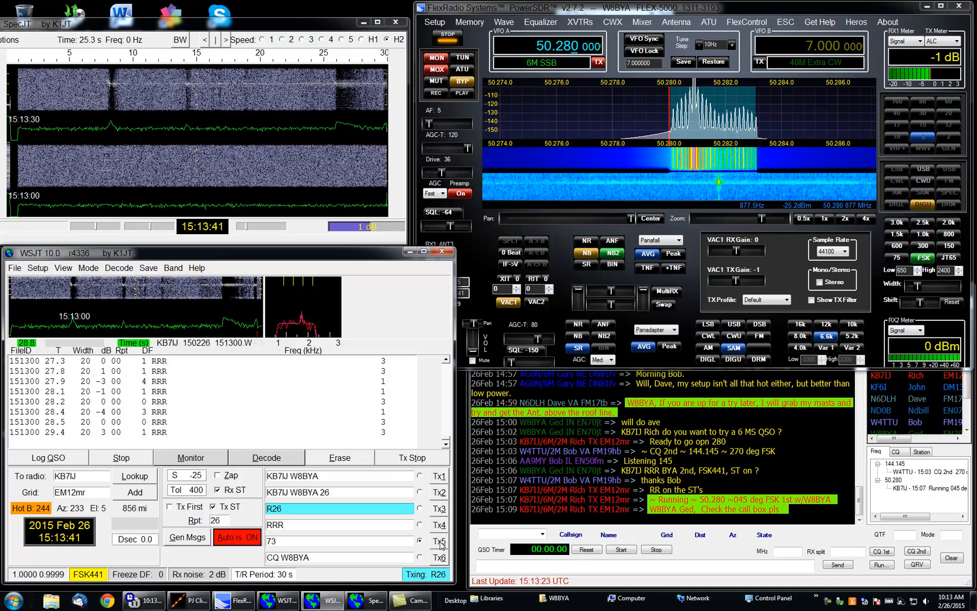
Send the Tx5 73 message, then drop to Monitor to receive only.
left_click(437, 540)
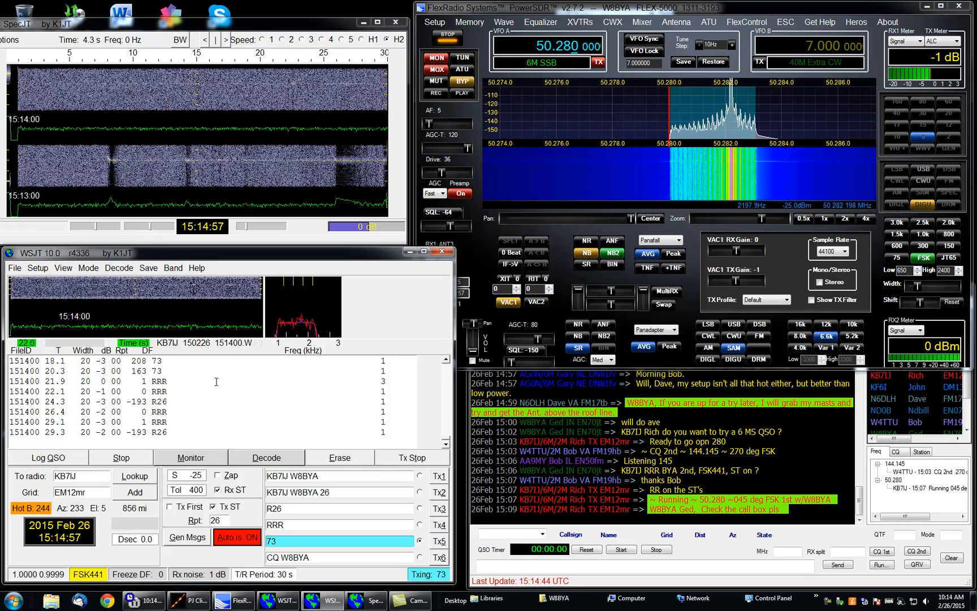
left_click(191, 457)
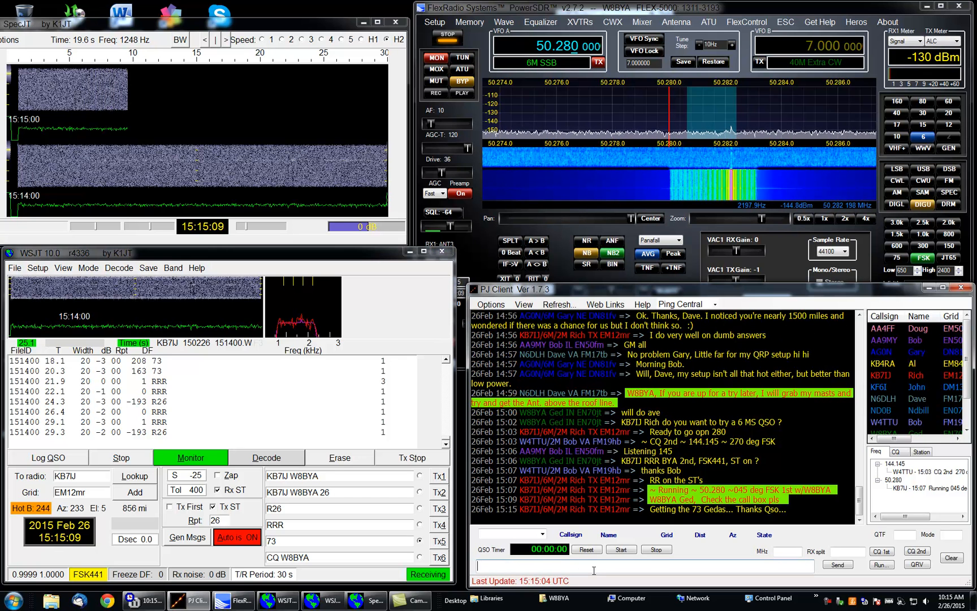
type("can you")
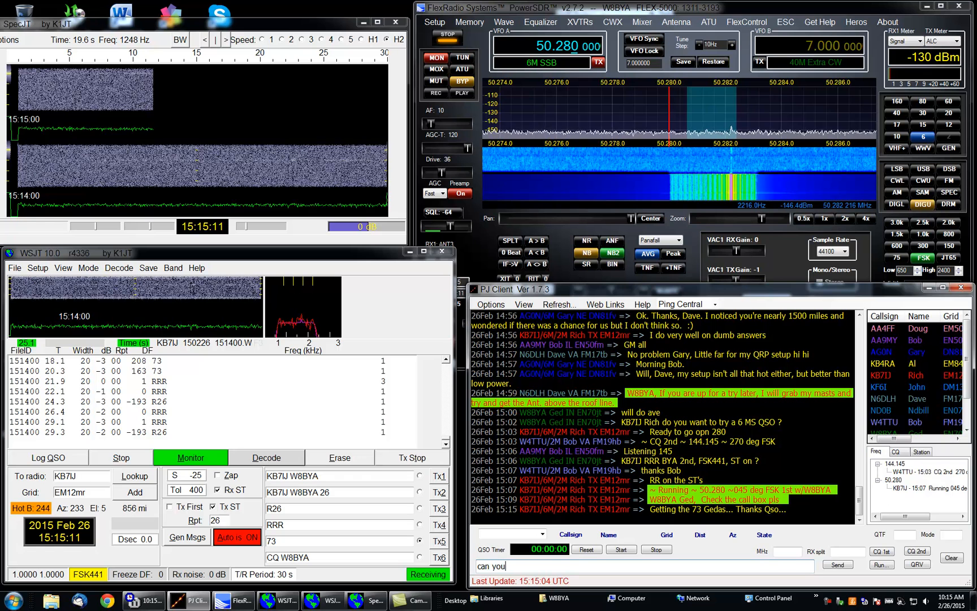
type("send")
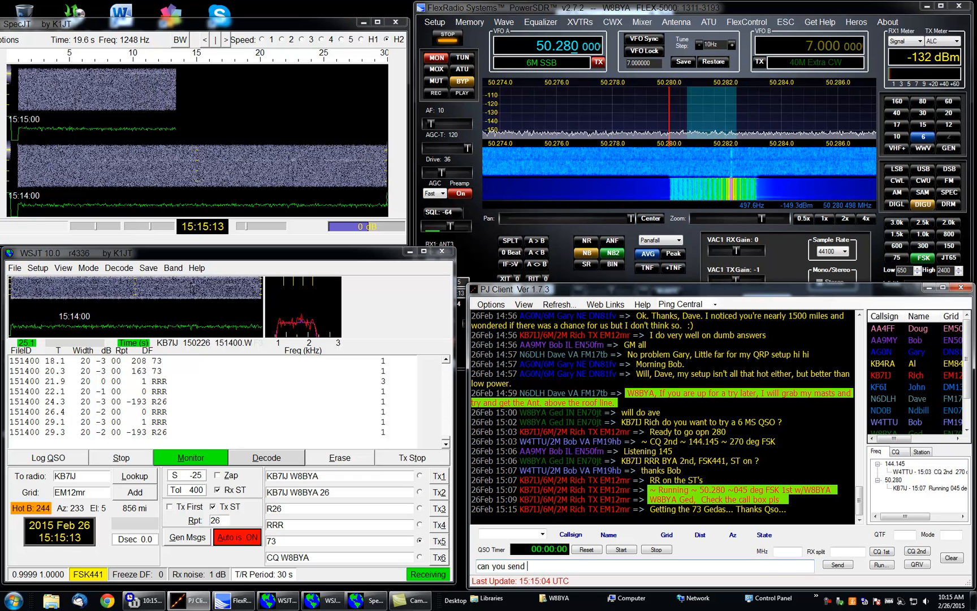
type("73 ST")
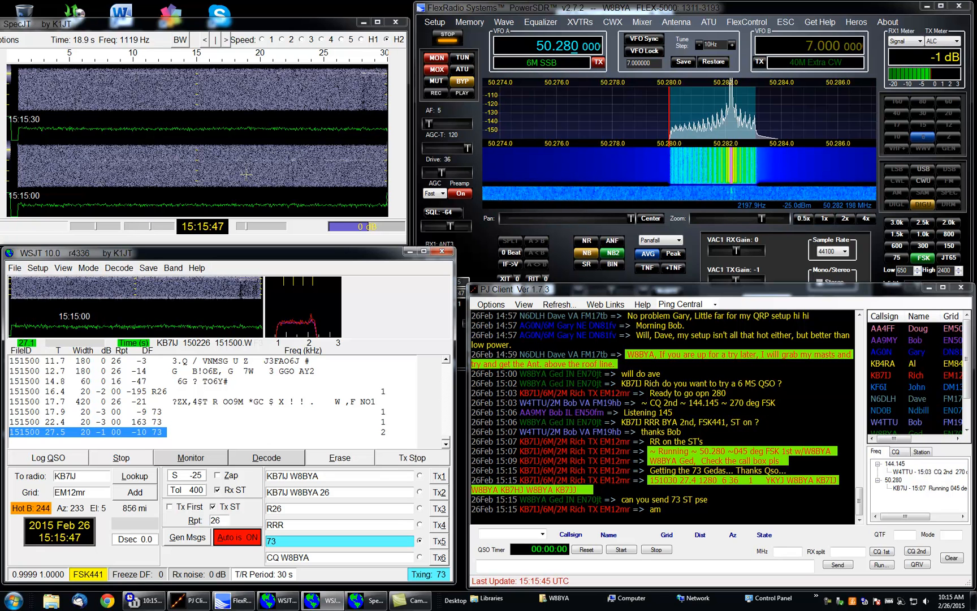
mouse_move(164, 119)
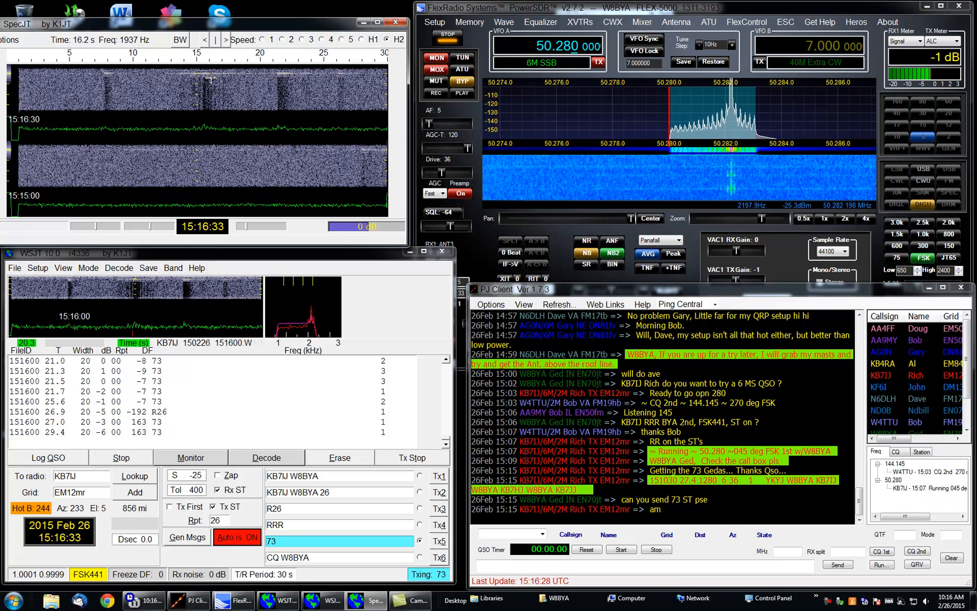
Once KB7IJ's 73 decodes, stop transmitting Tx5 and return to Monitor receive.
left_click(265, 457)
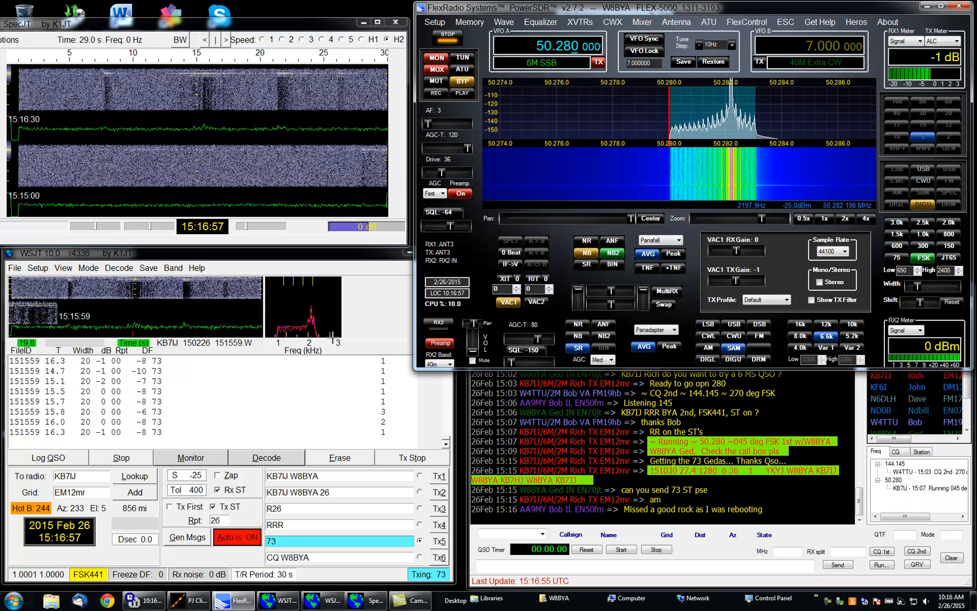
left_click(190, 457)
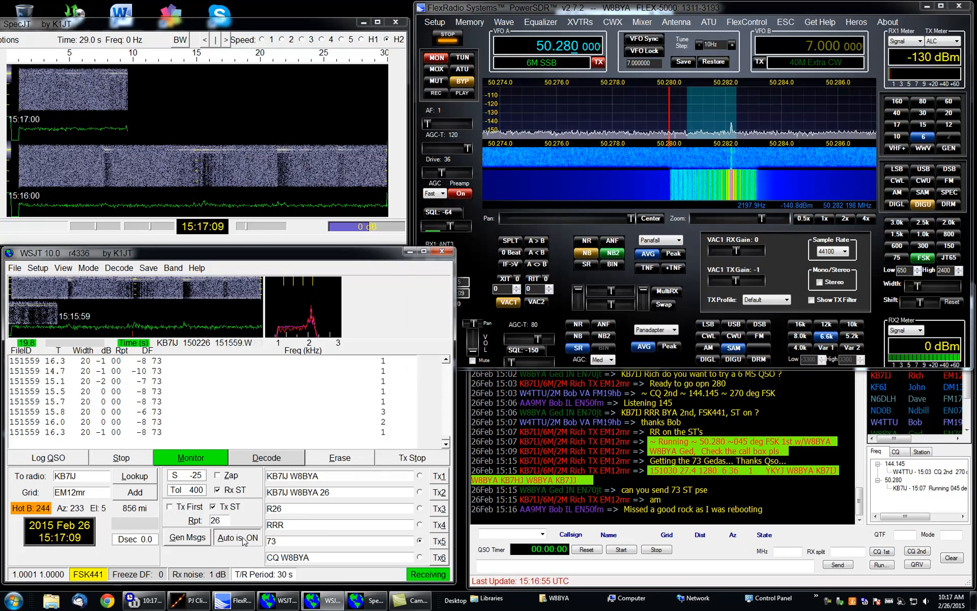
Turn Auto transmit off and post 'TU Rich, perfect QSO, 73' in PJ Client chat.
left_click(237, 537)
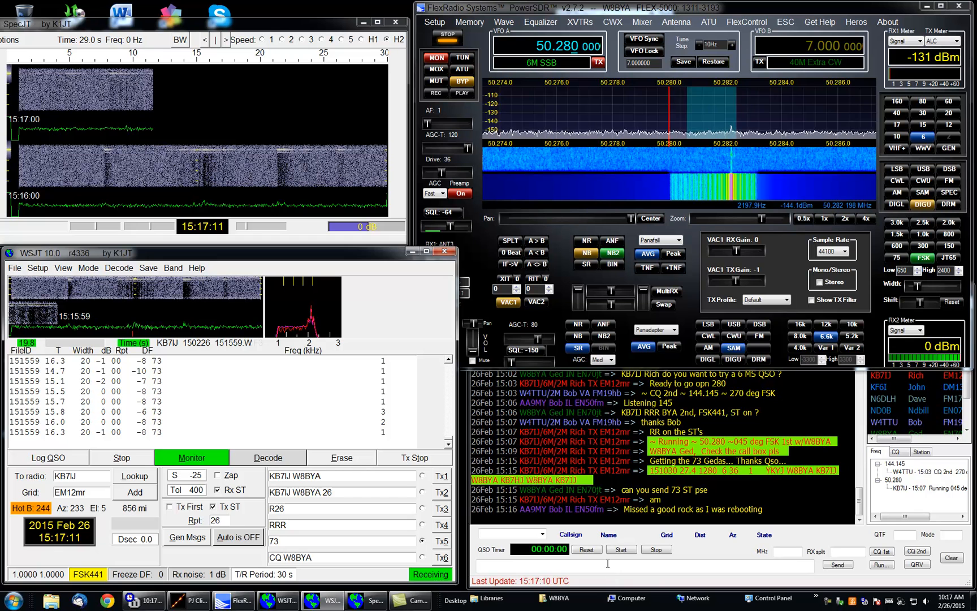
type("T")
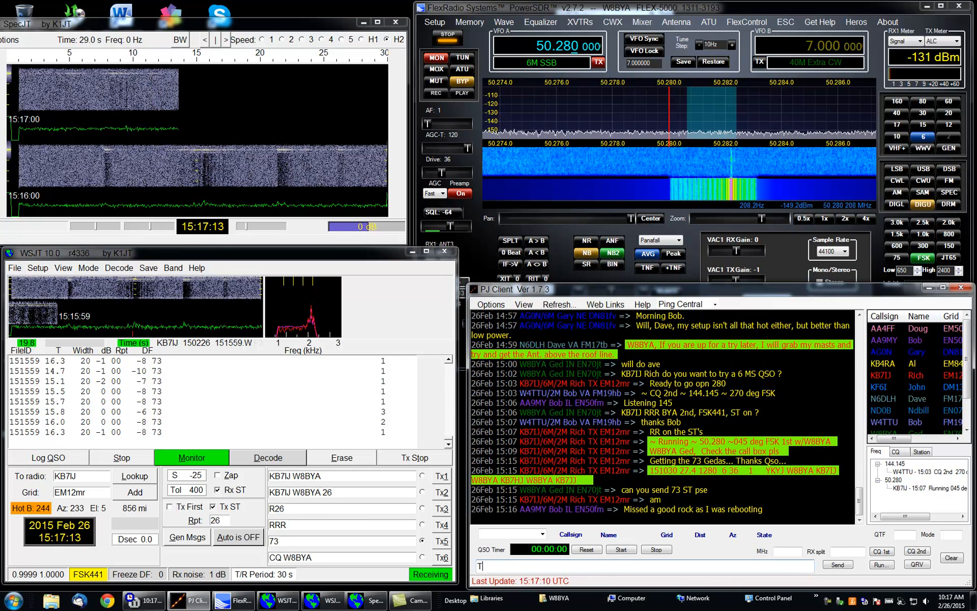
type("U Rich,")
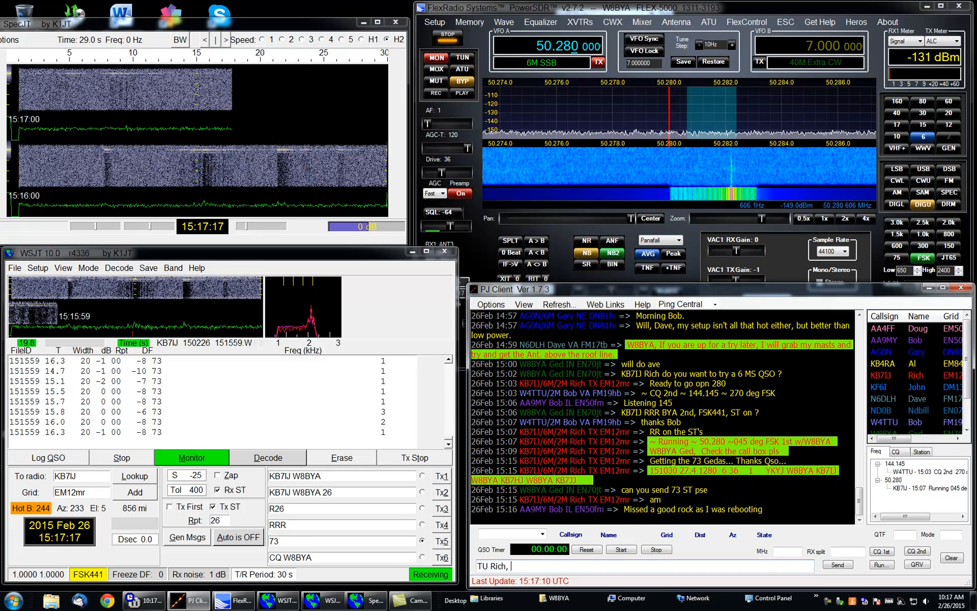
type("perfect")
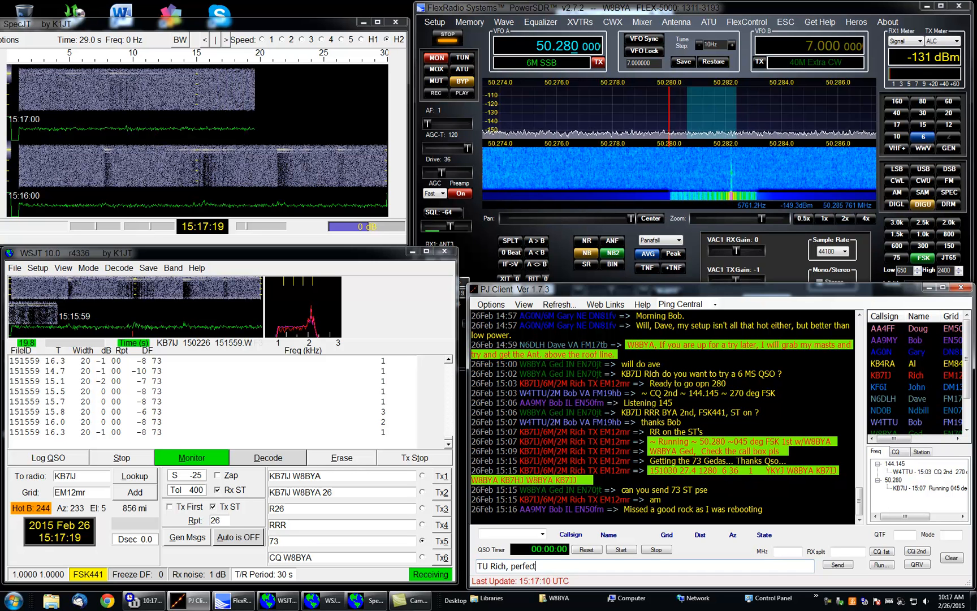
type("QSO,")
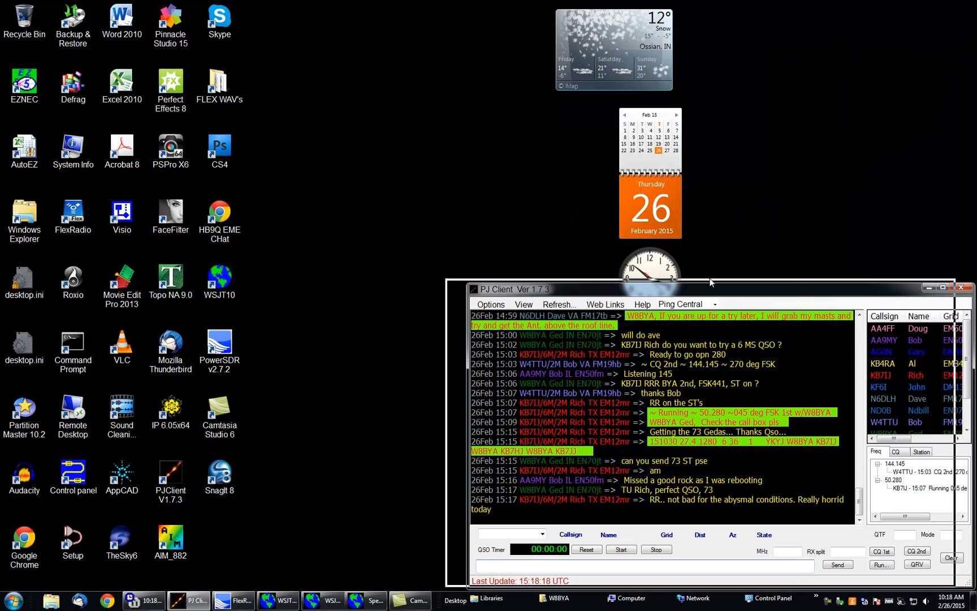
Drag the PJ Client chat window to the centre of the desktop.
left_click_drag(707, 284, 617, 191)
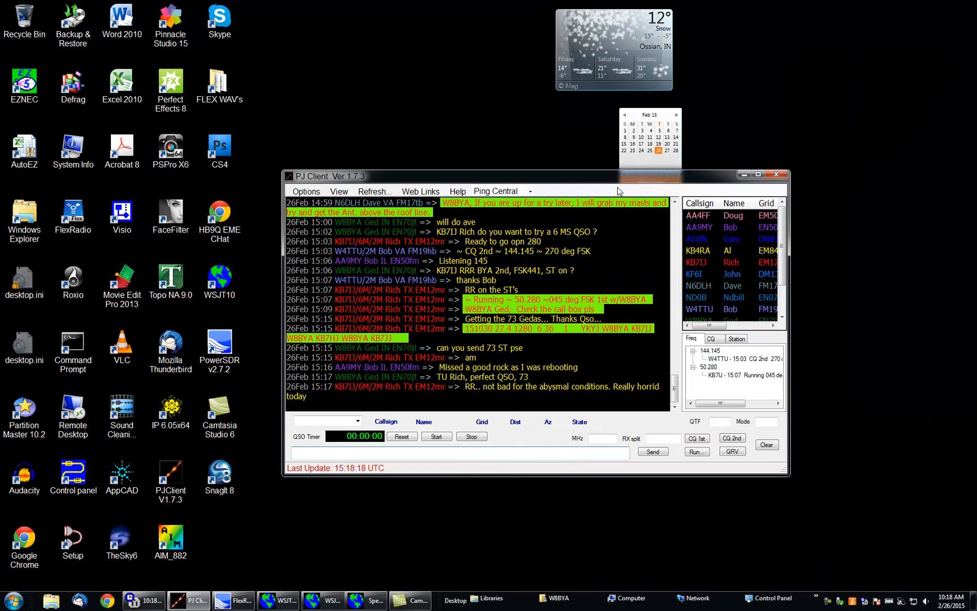